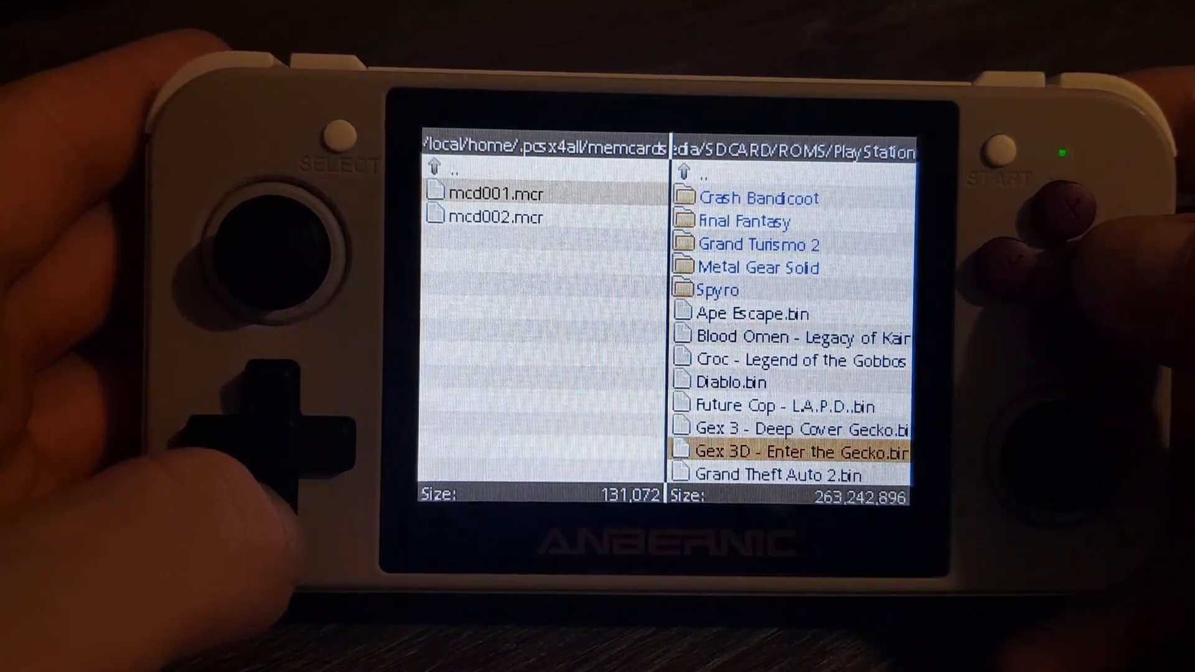
# - Browse SDCARD (D:) > ROMS > PlayStation and select the mcd001 memory card file
pyautogui.scroll(-3)
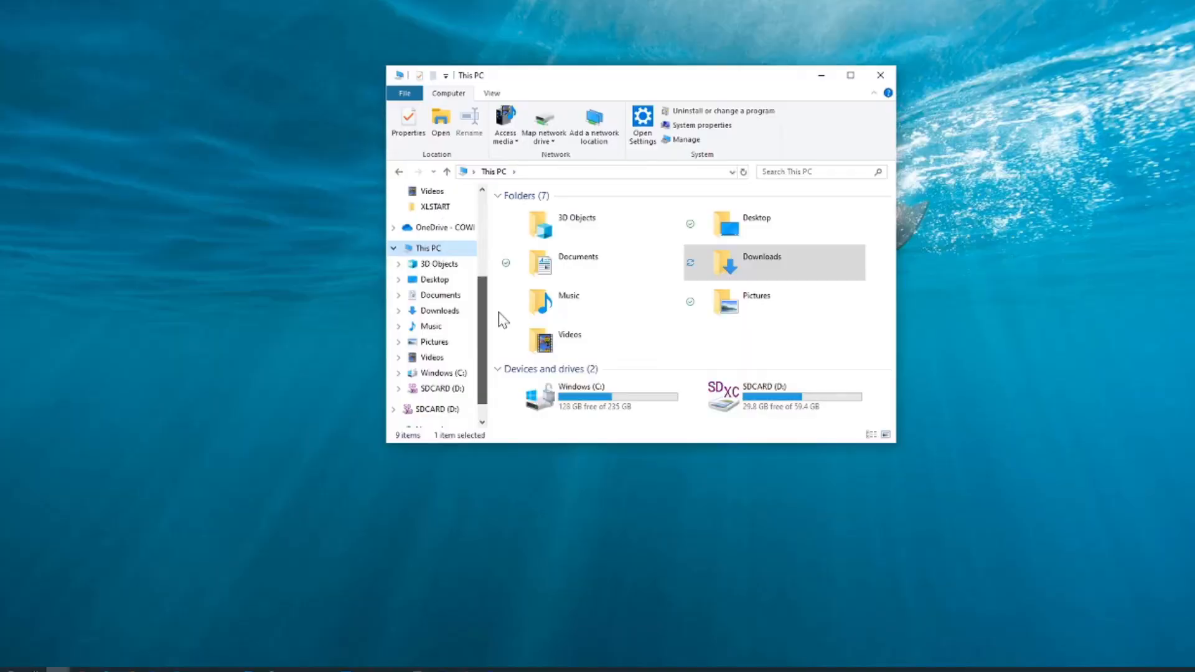
pyautogui.moveTo(640, 25)
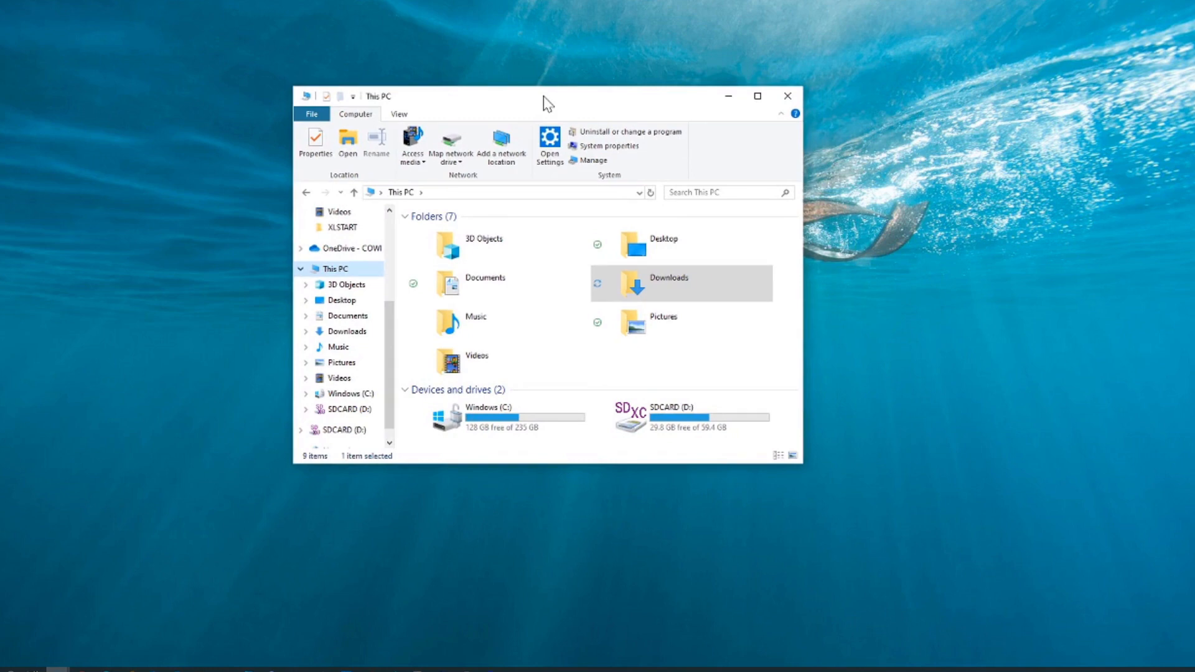
pyautogui.moveTo(682, 417)
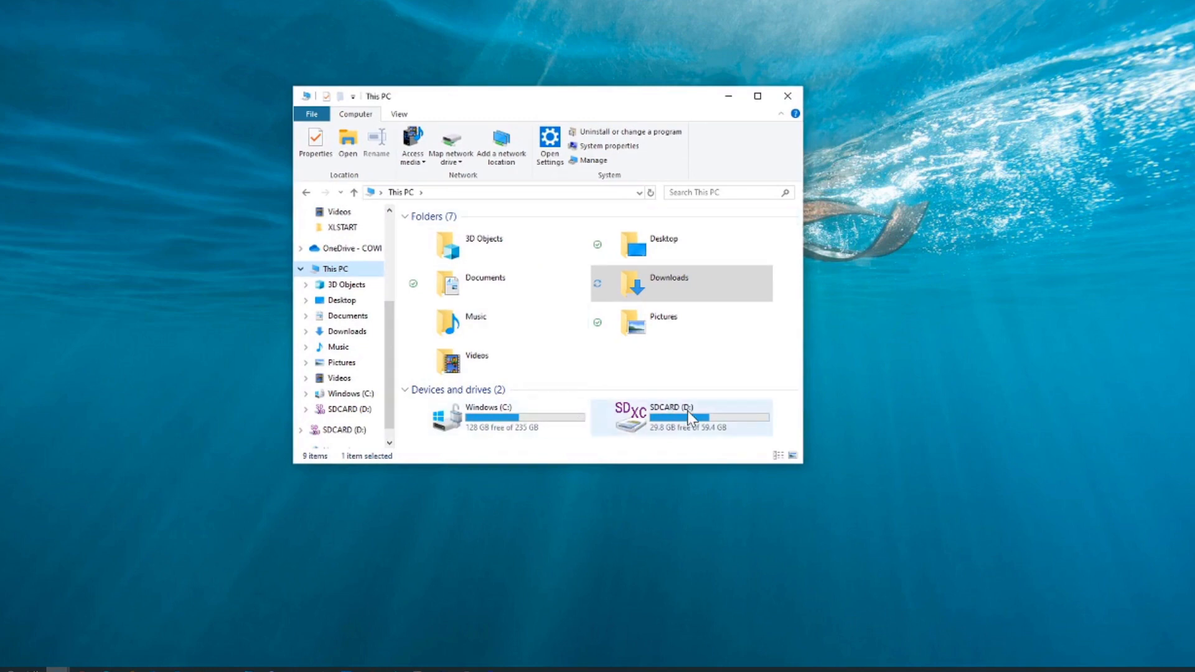
pyautogui.doubleClick(680, 417)
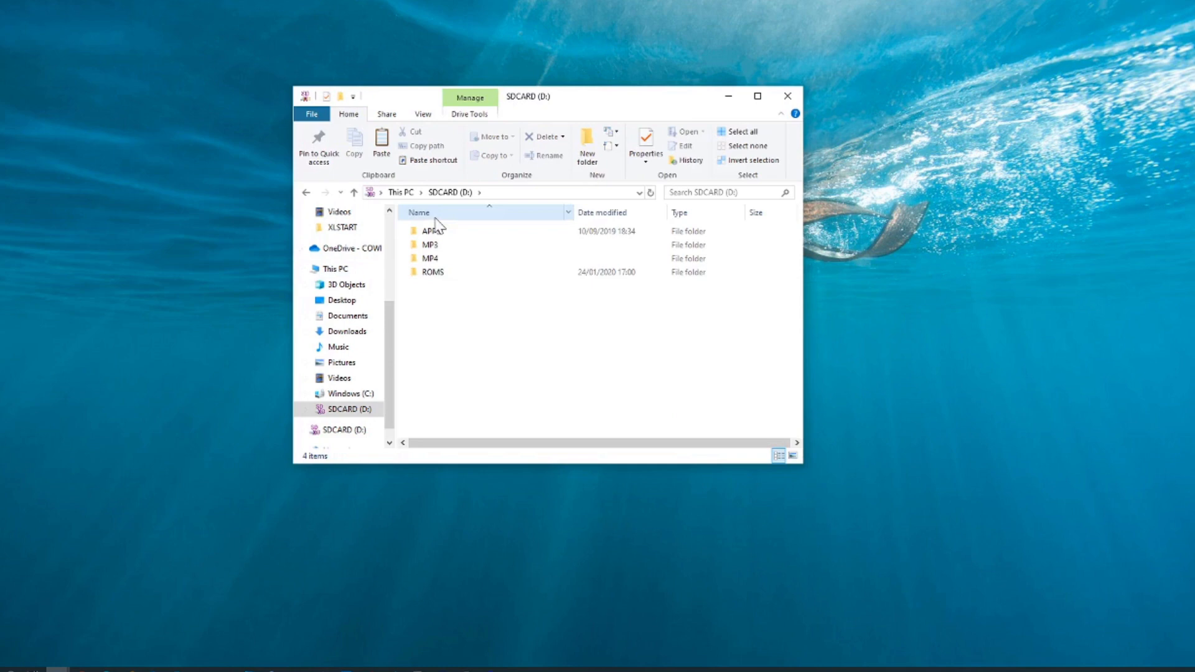
pyautogui.doubleClick(431, 272)
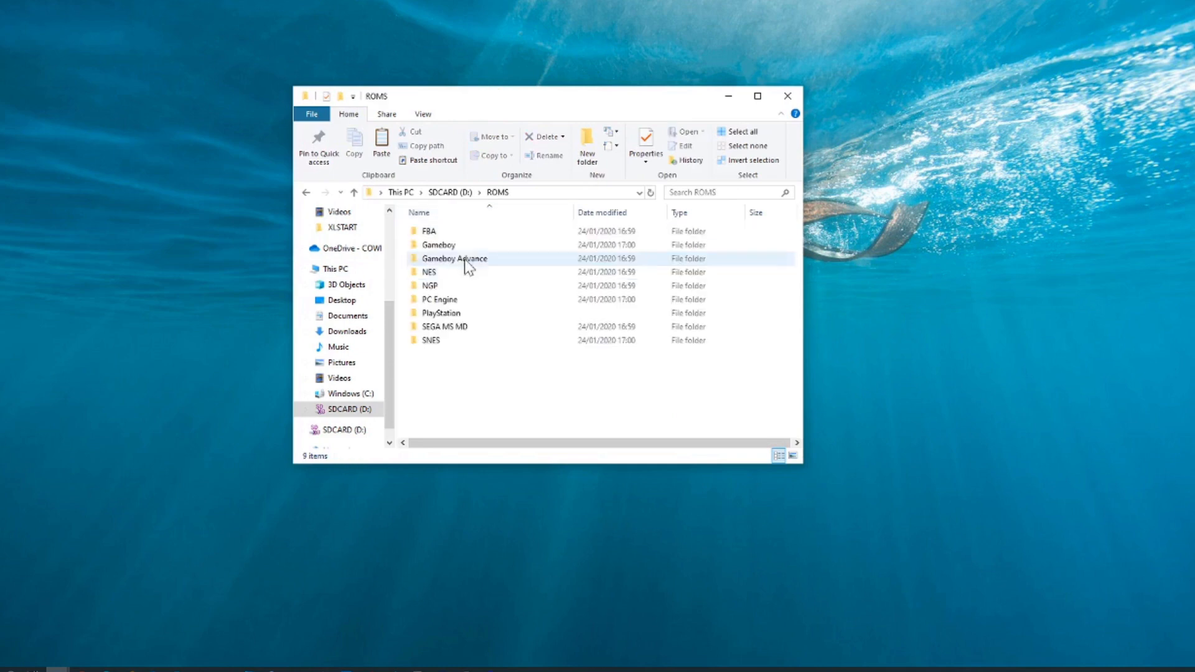
pyautogui.doubleClick(440, 312)
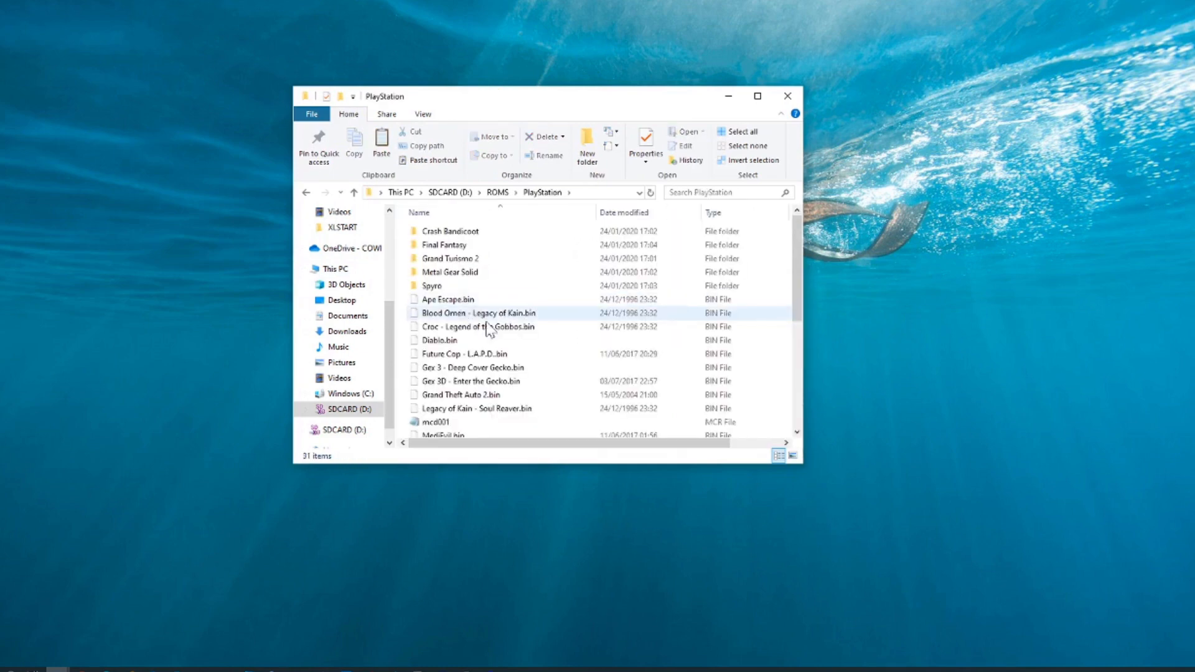
pyautogui.click(437, 421)
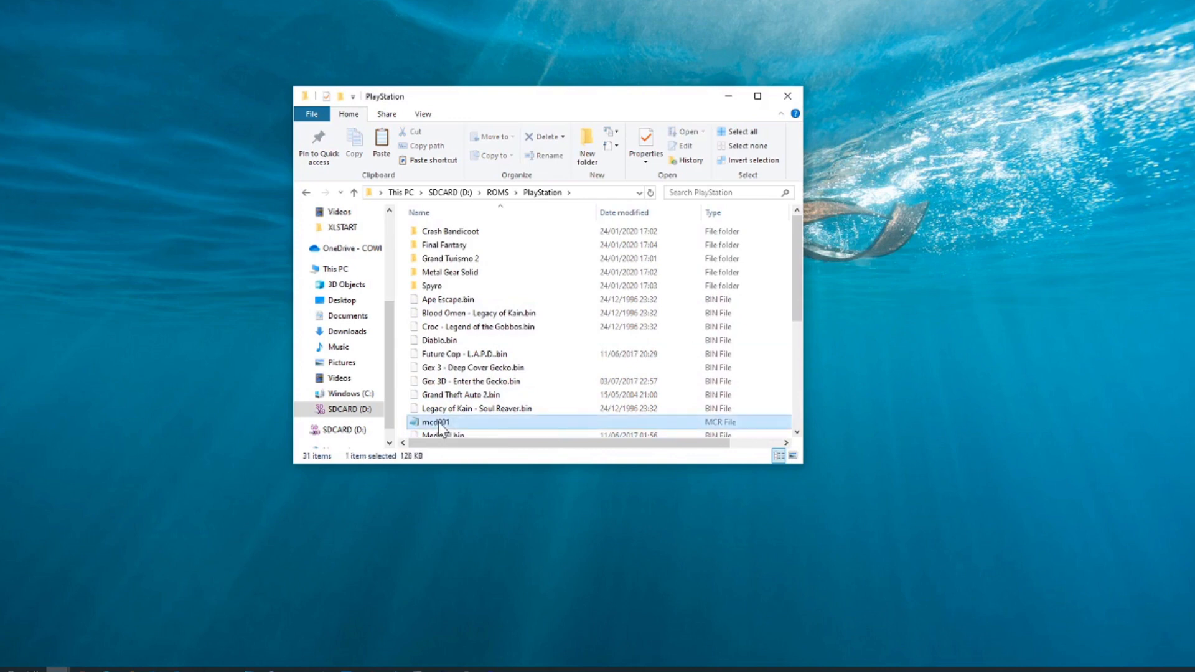
pyautogui.scroll(-3)
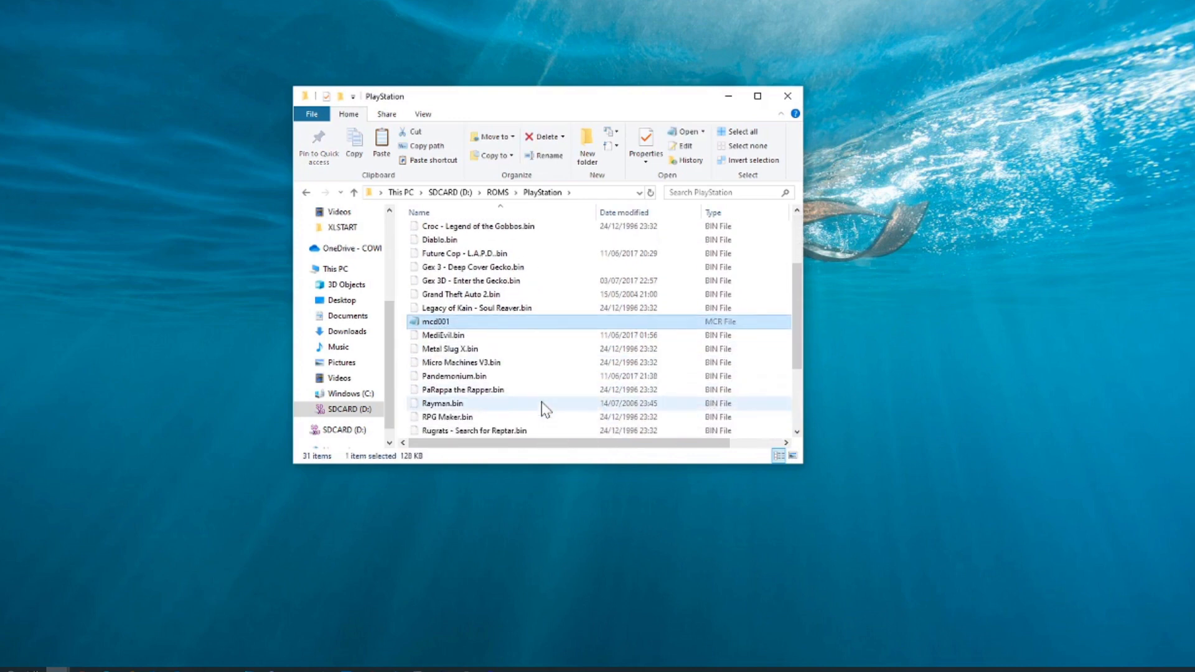
pyautogui.moveTo(543, 404)
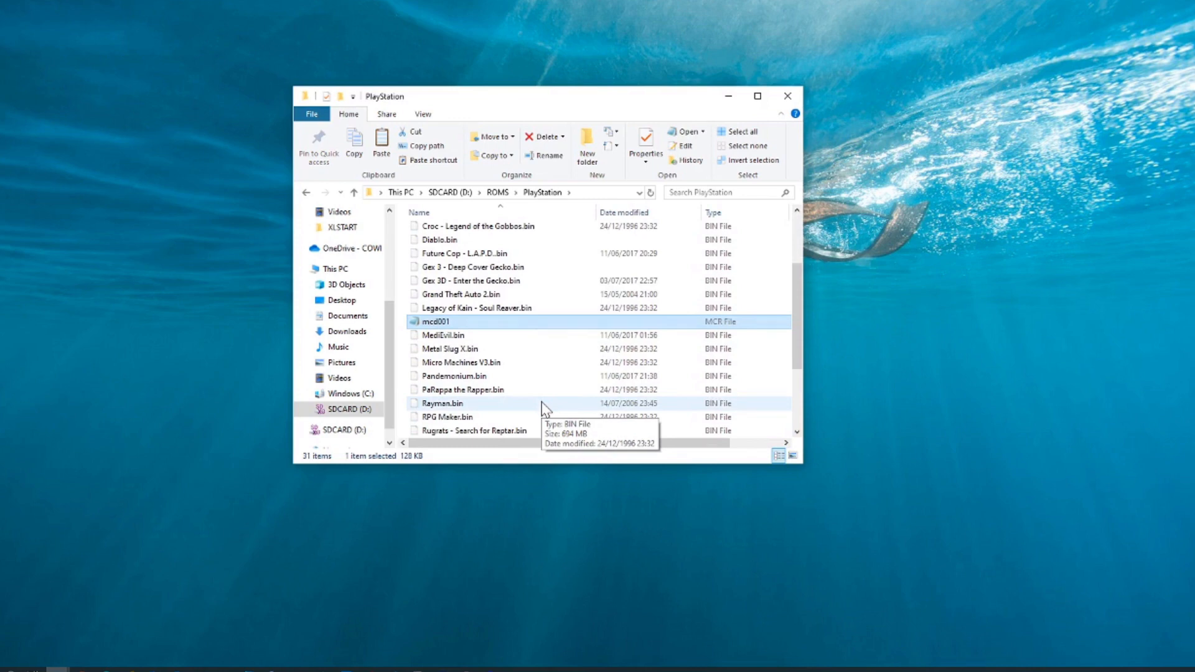
pyautogui.moveTo(404, 330)
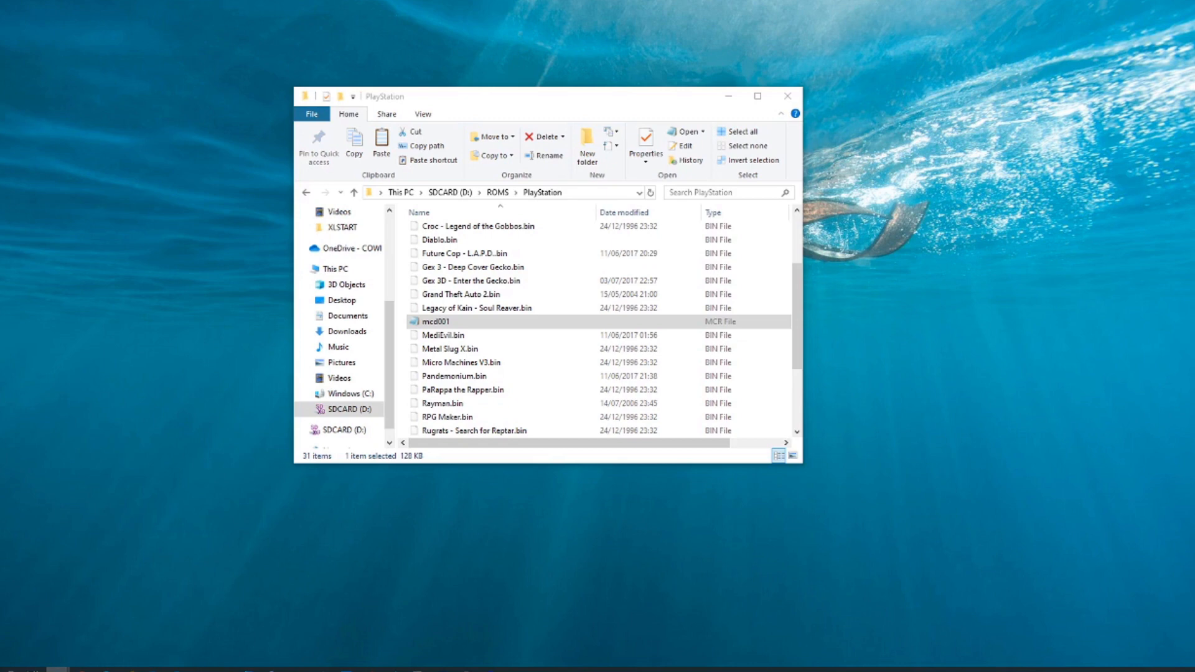
pyautogui.moveTo(486, 113)
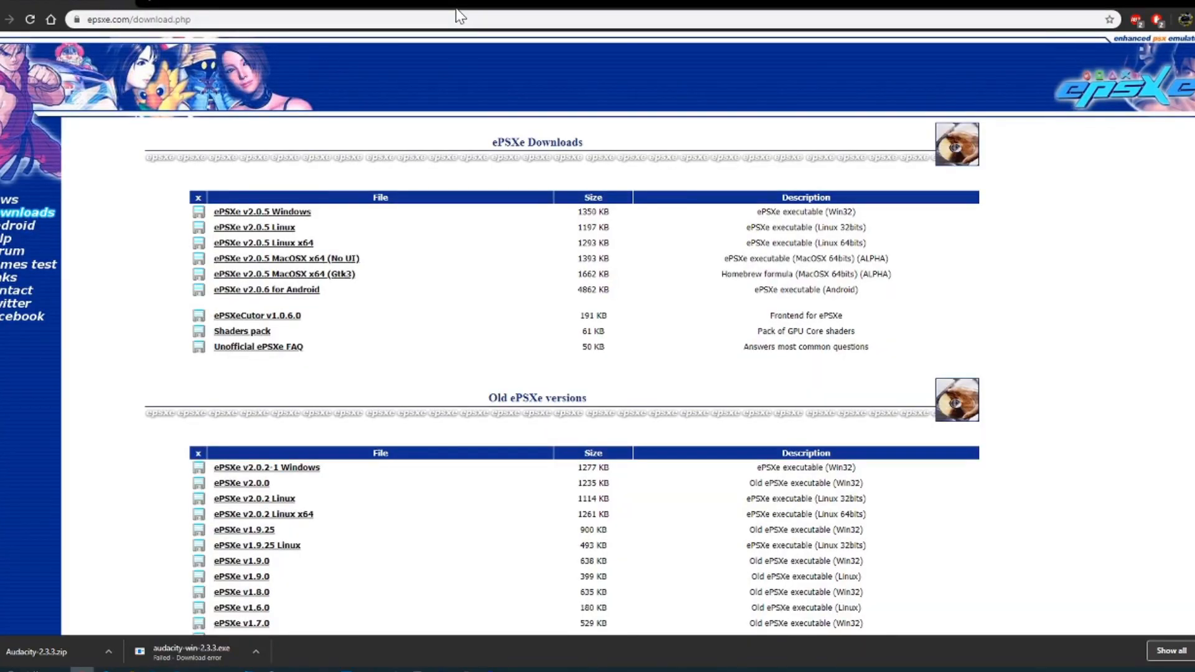
pyautogui.moveTo(321, 177)
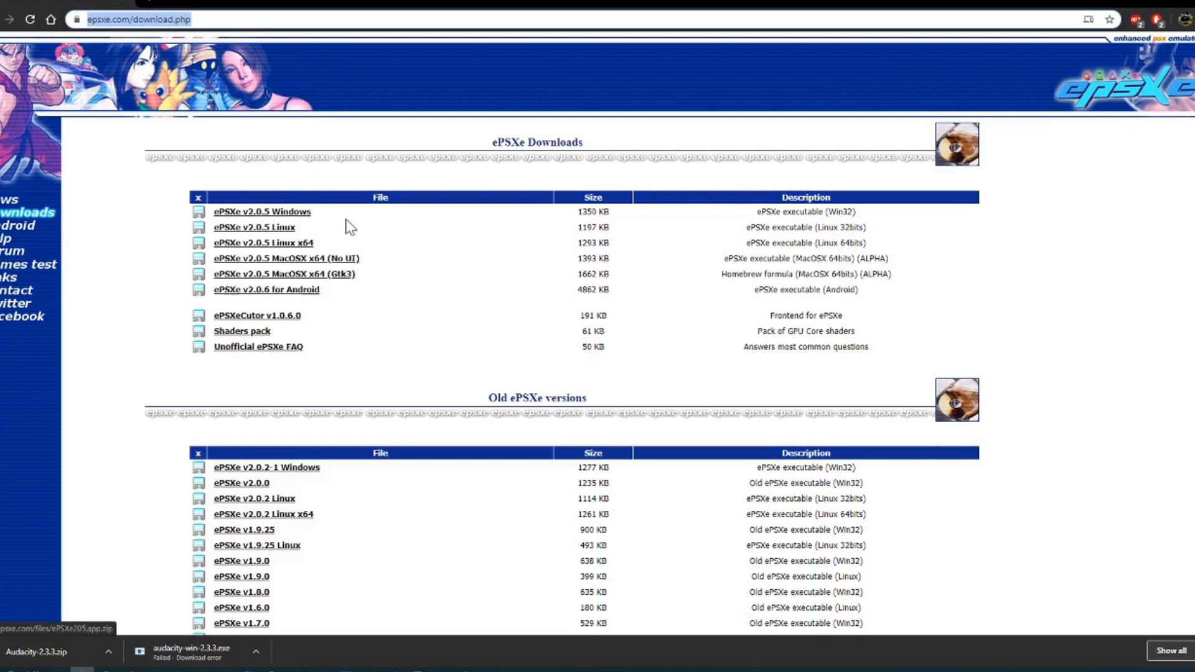
pyautogui.moveTo(248, 347)
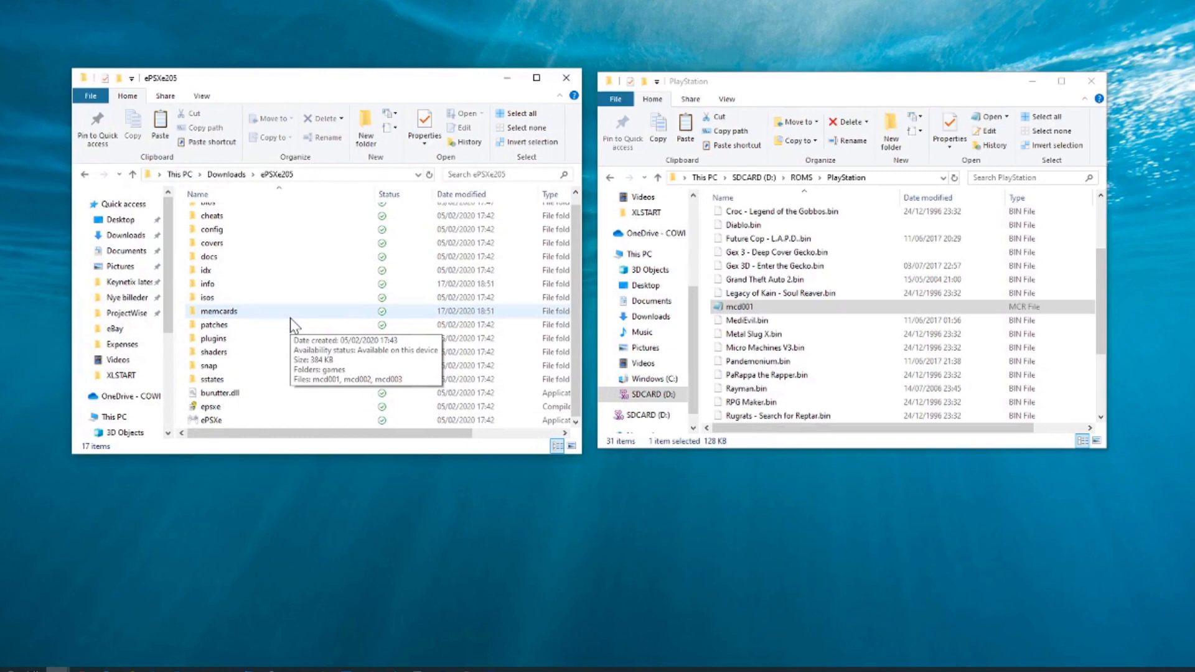
# - Copy mcd001 into Downloads\ePSXe205\memcards, then select ePSXe in the ePSXe205 folder
pyautogui.scroll(3)
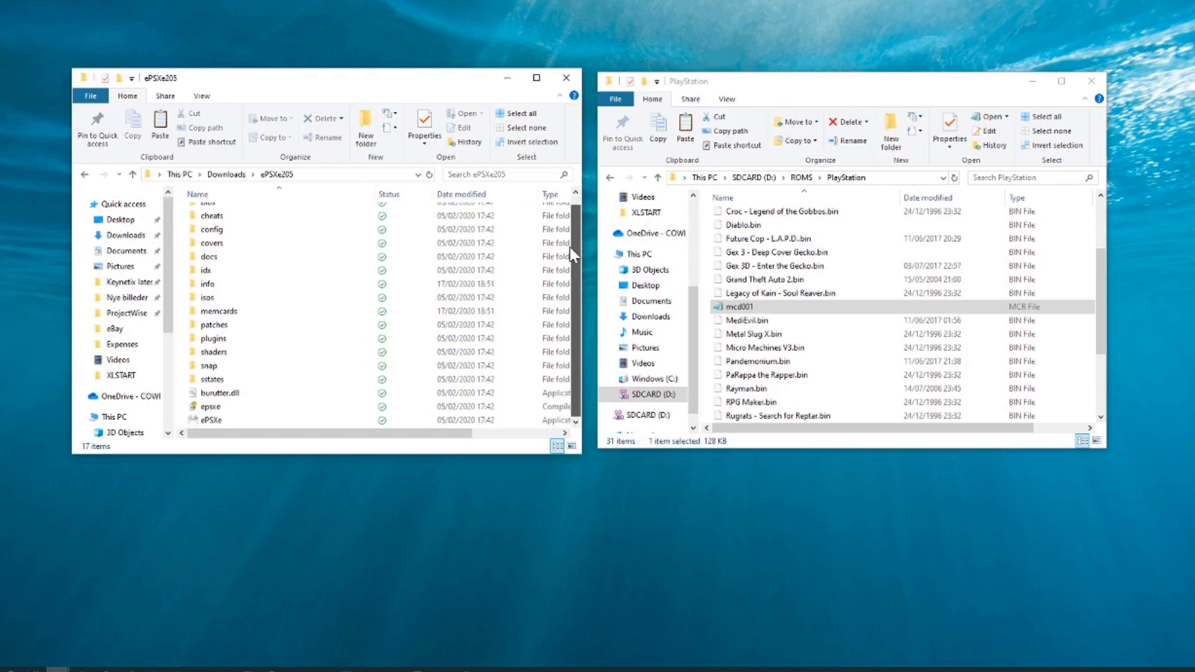
pyautogui.click(211, 242)
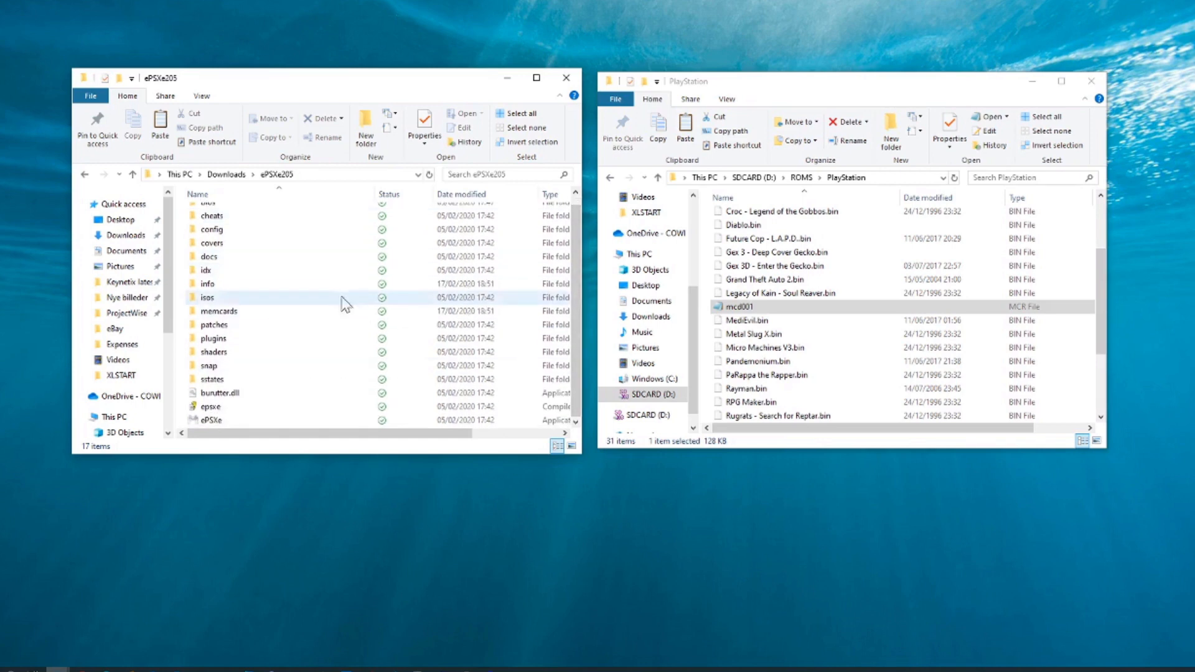
pyautogui.moveTo(266, 329)
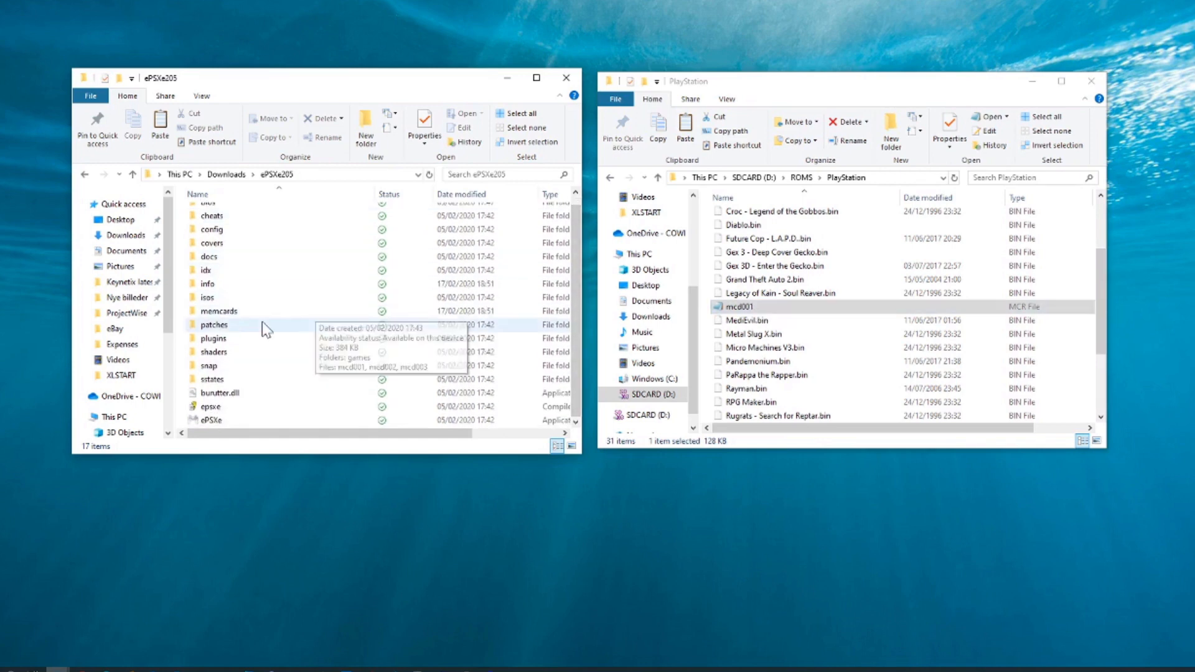
pyautogui.doubleClick(218, 310)
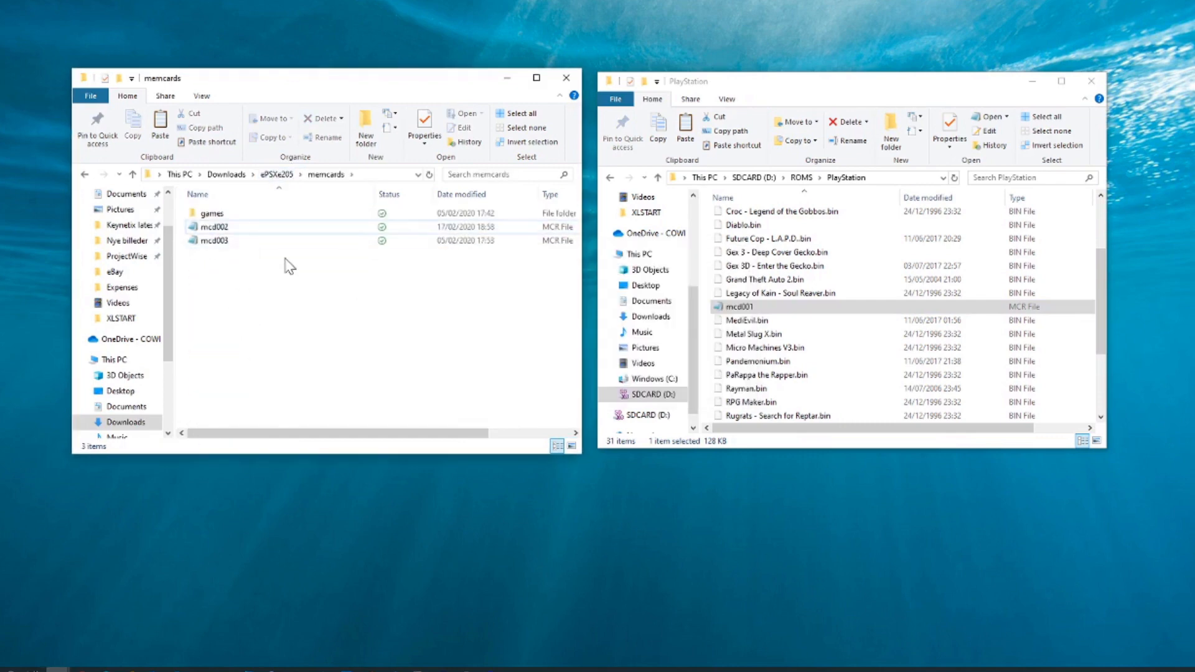
pyautogui.moveTo(778, 294)
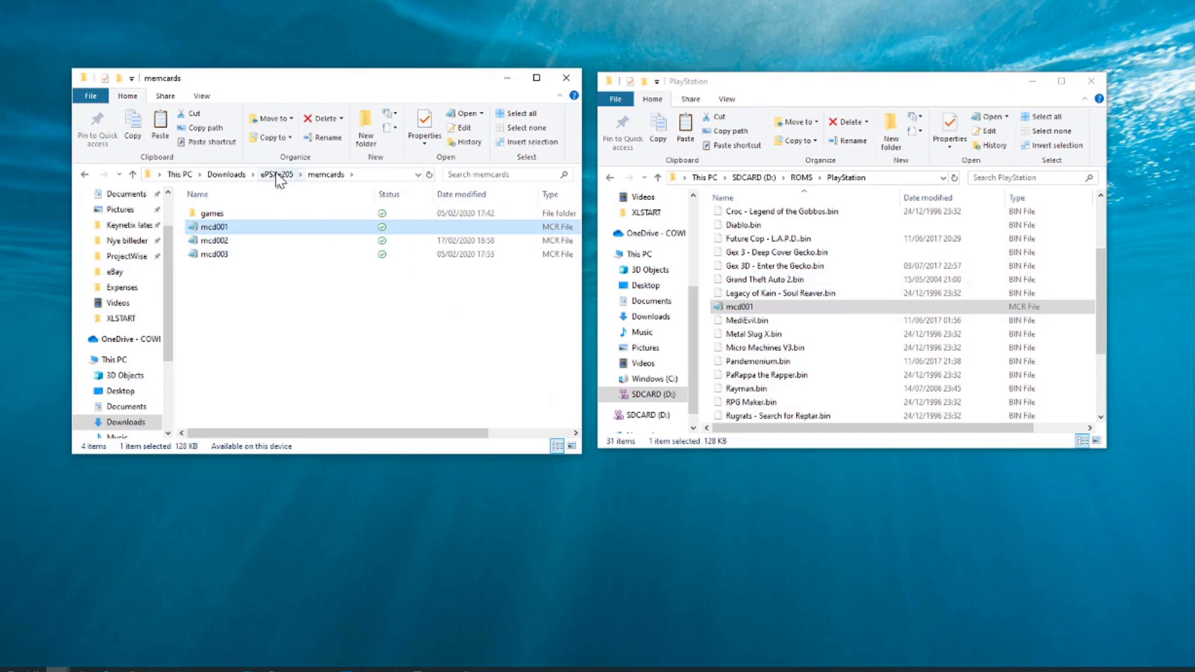
pyautogui.click(277, 174)
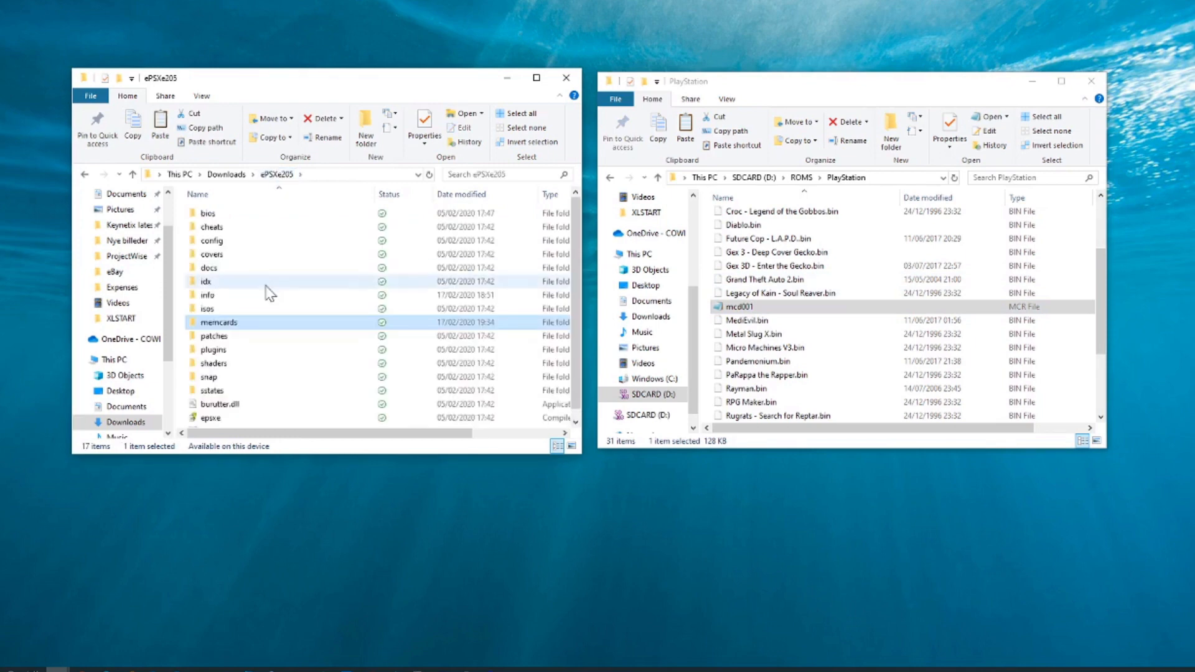
pyautogui.click(210, 418)
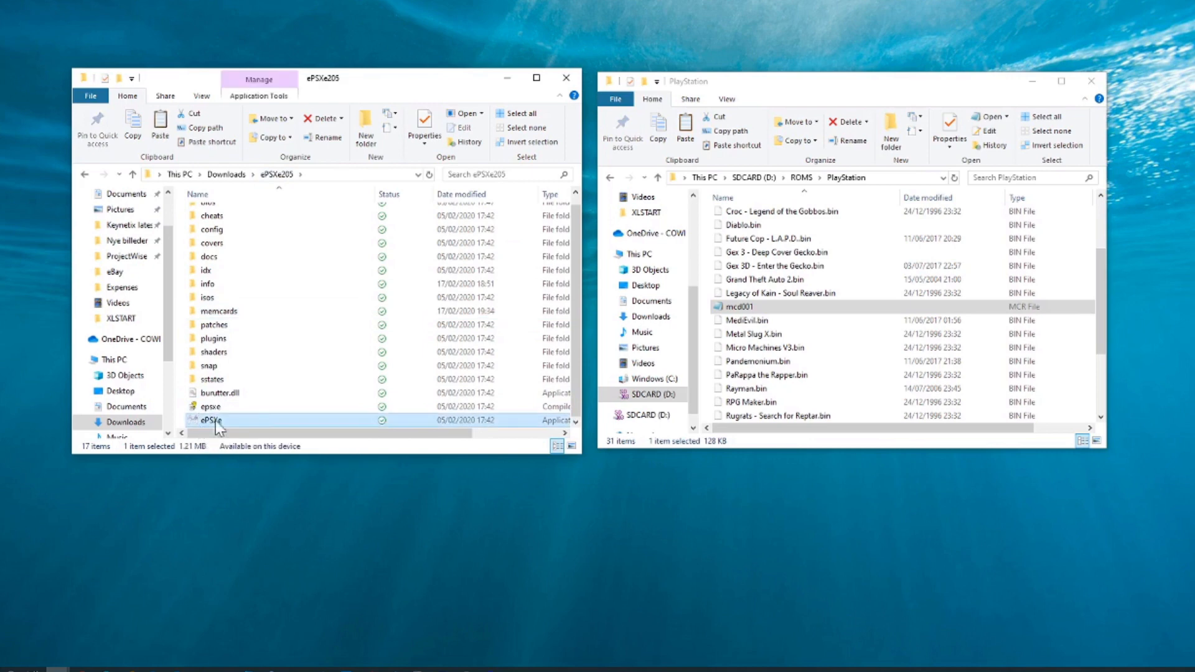
pyautogui.moveTo(218, 420)
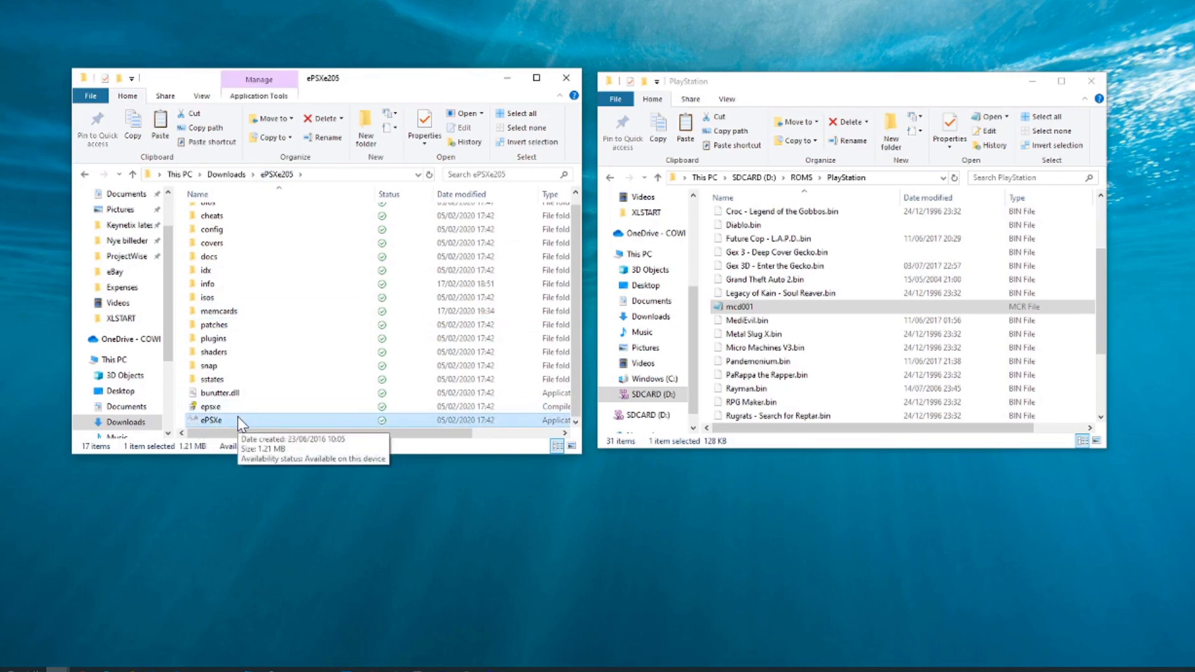
pyautogui.moveTo(221, 432)
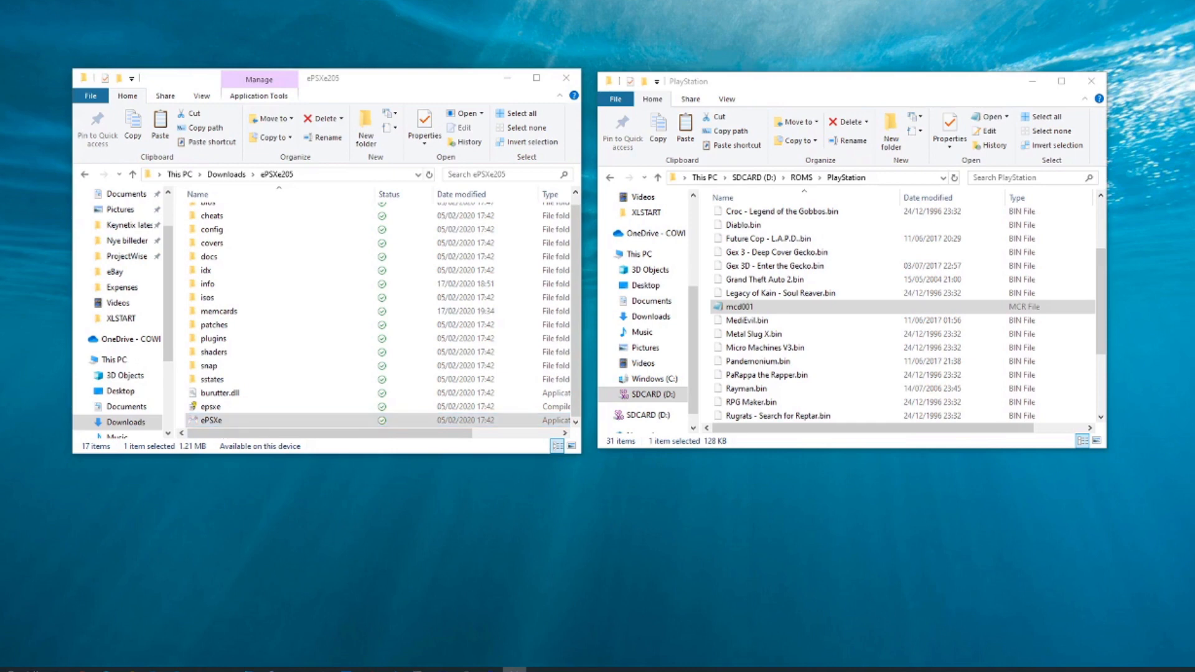
# - Launch ePSXe and run the BIOS from the File menu, relaunching ePSXe.exe after it closes
pyautogui.doubleClick(209, 420)
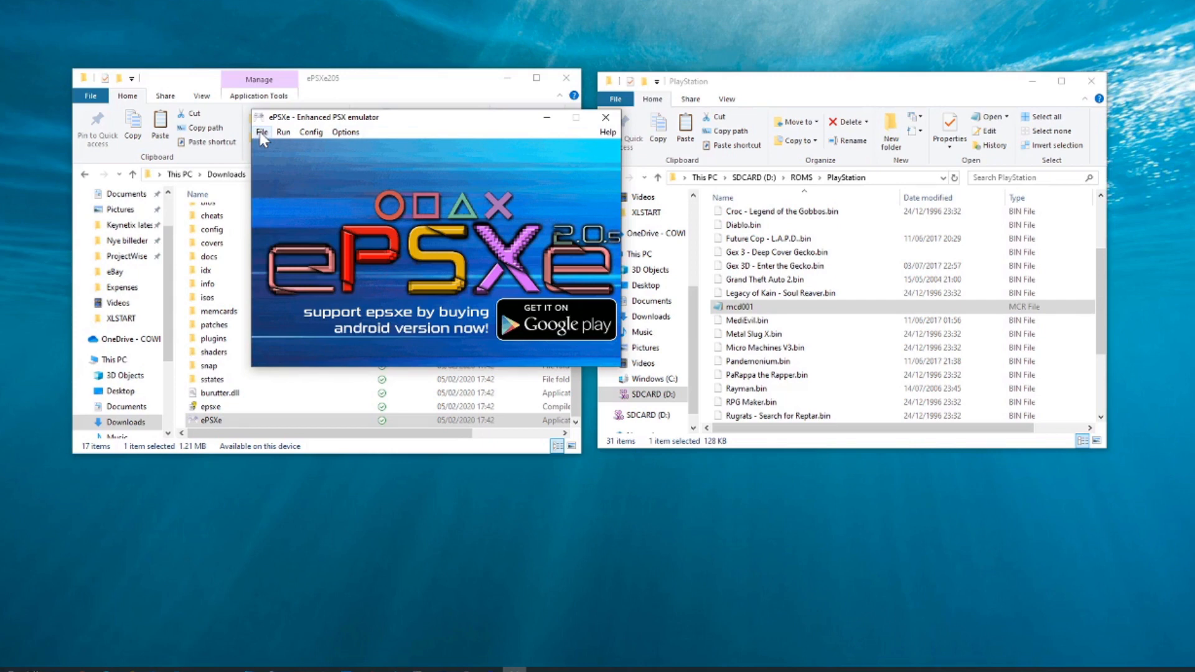
pyautogui.click(262, 132)
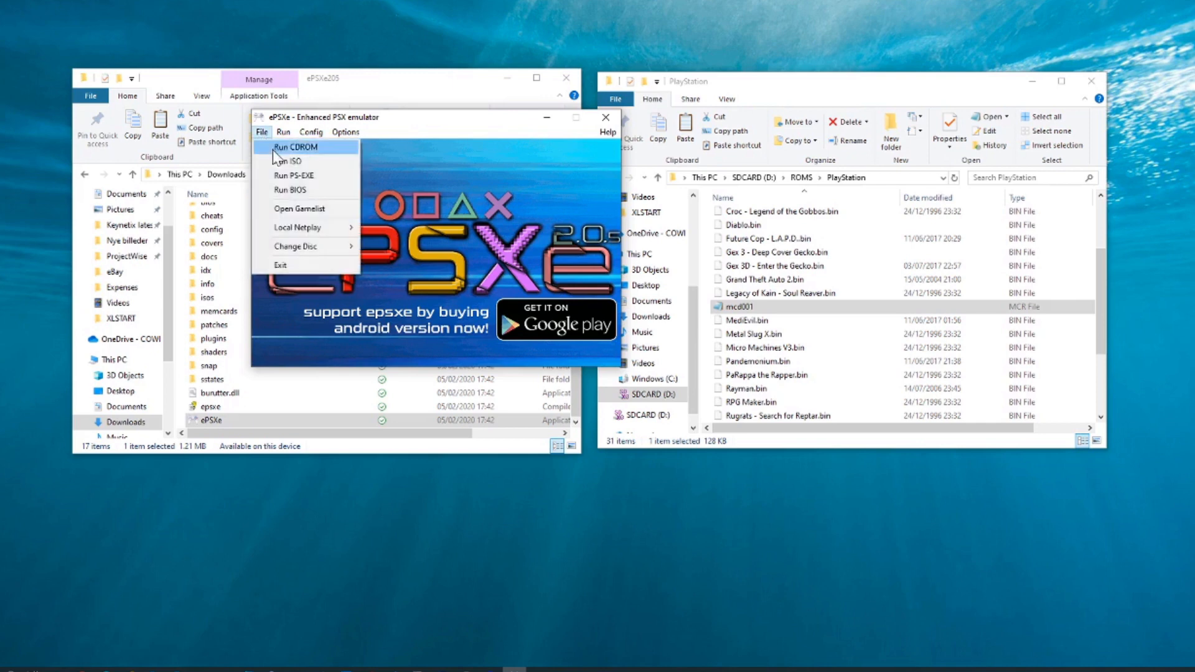
pyautogui.moveTo(289, 190)
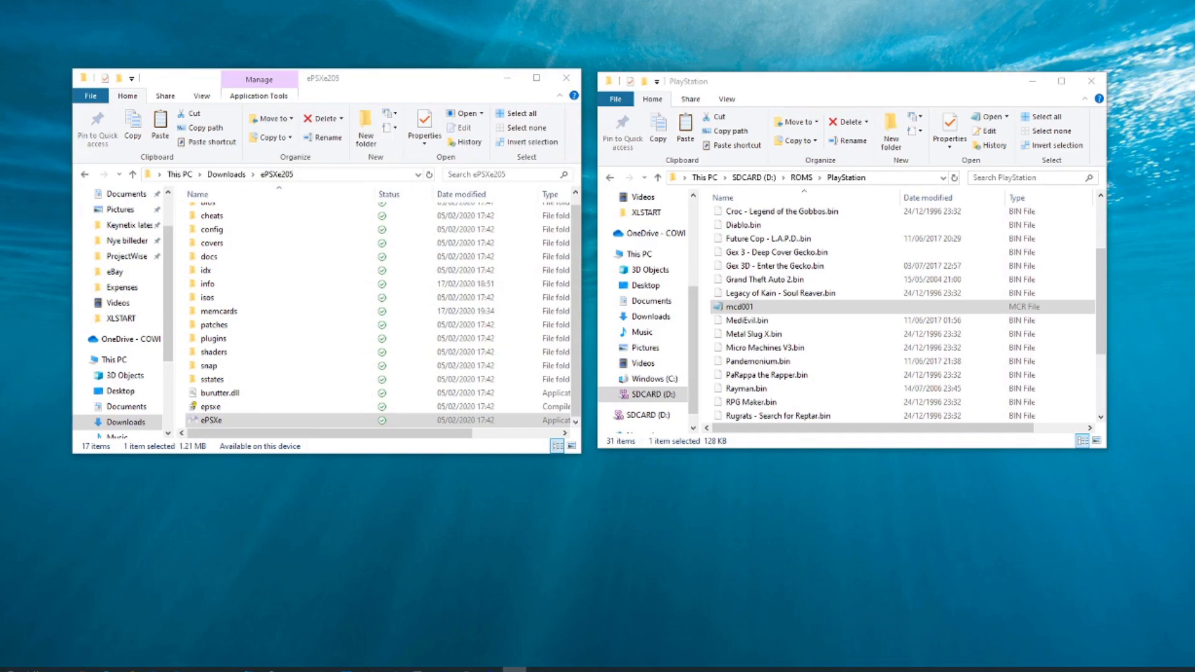
pyautogui.doubleClick(210, 420)
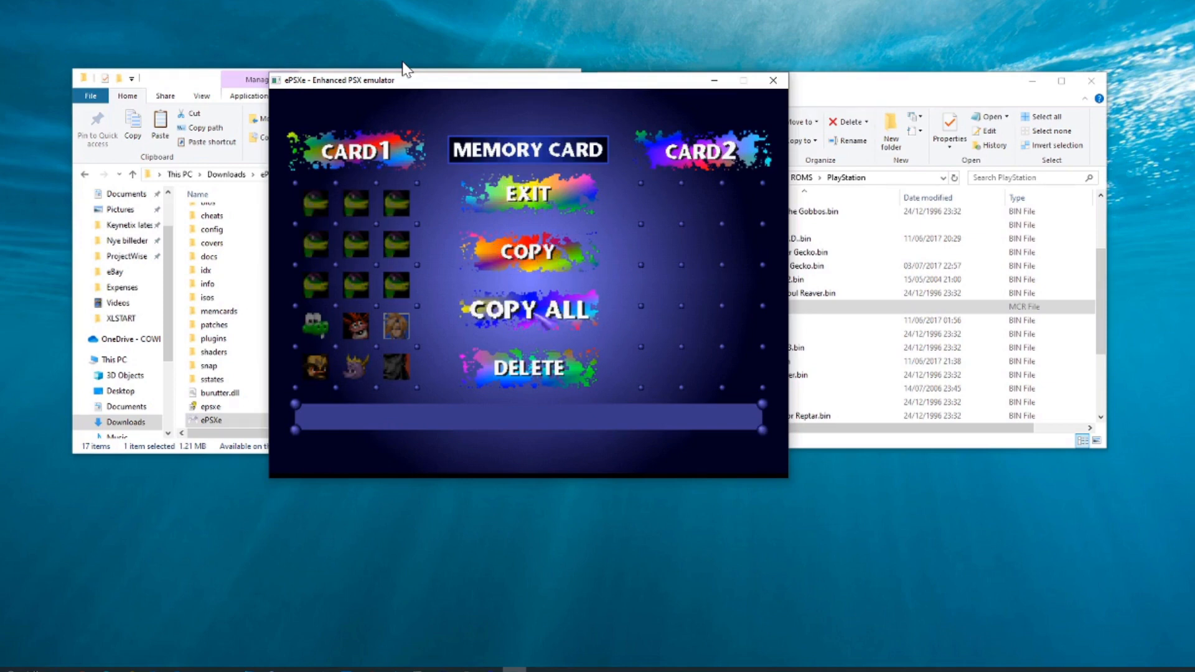
# - Delete the duplicate Gex saves from Card 1, then exit the memory card manager and close the BIOS
pyautogui.click(351, 368)
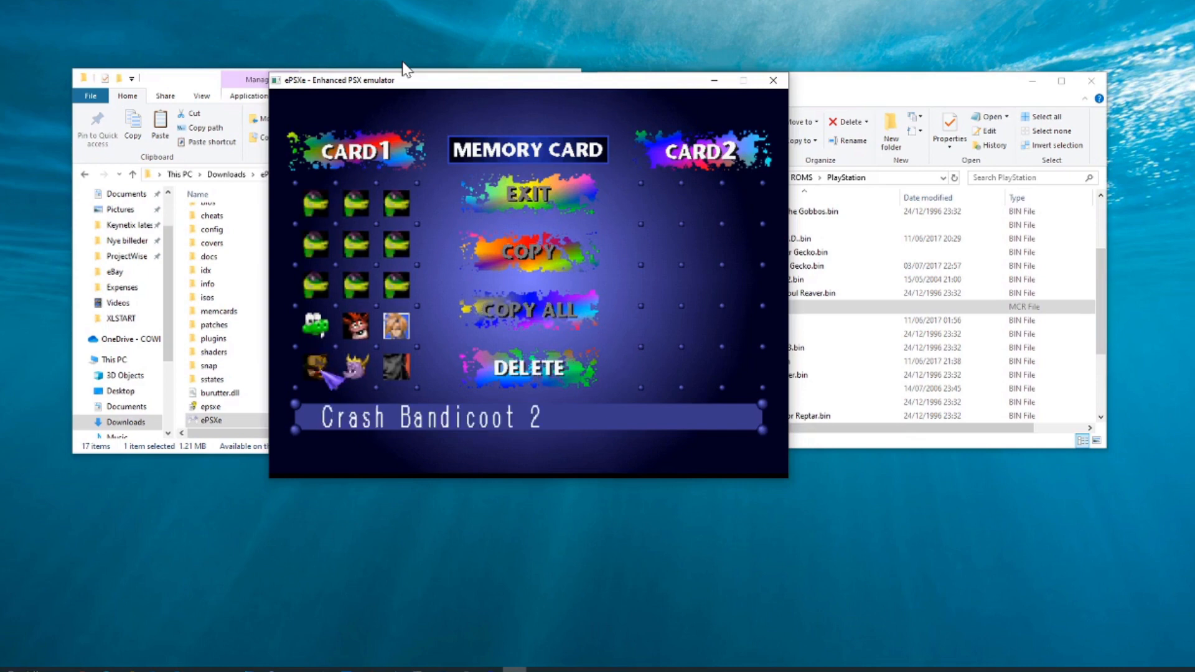
pyautogui.click(529, 367)
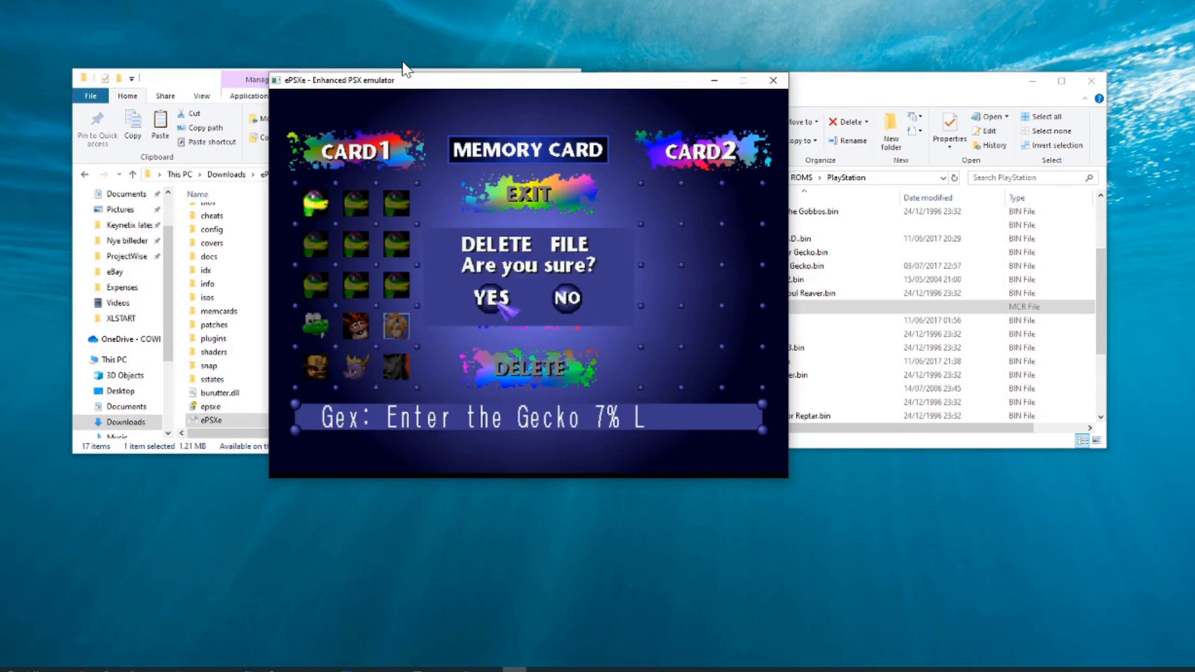
pyautogui.click(566, 298)
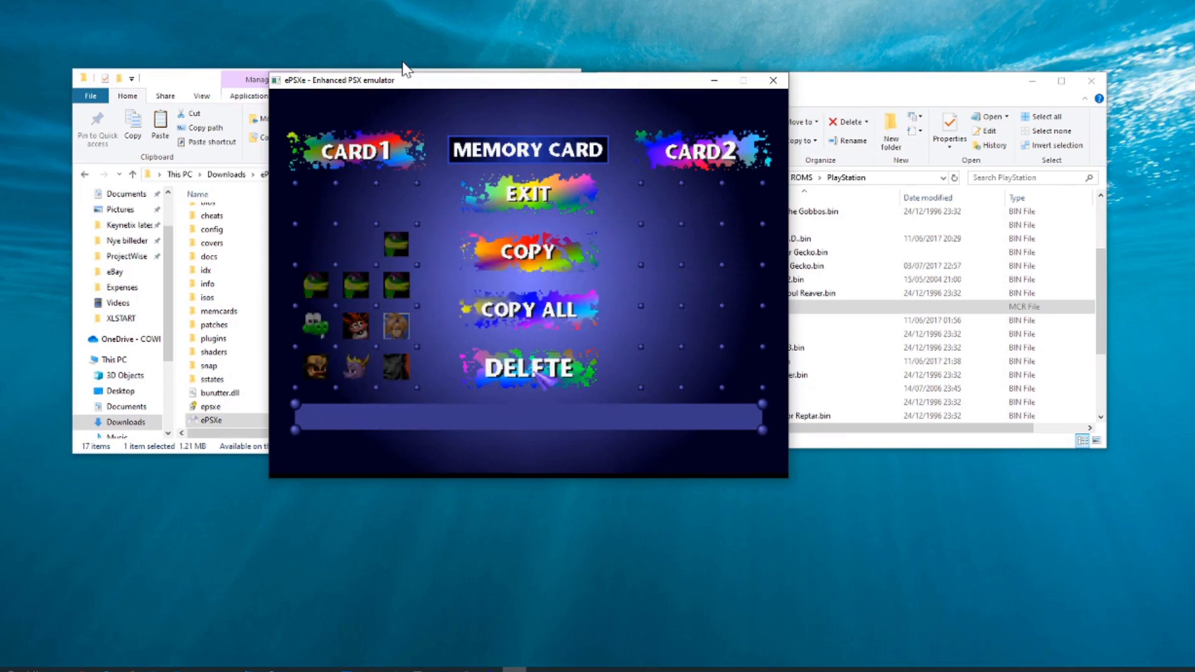
pyautogui.click(528, 368)
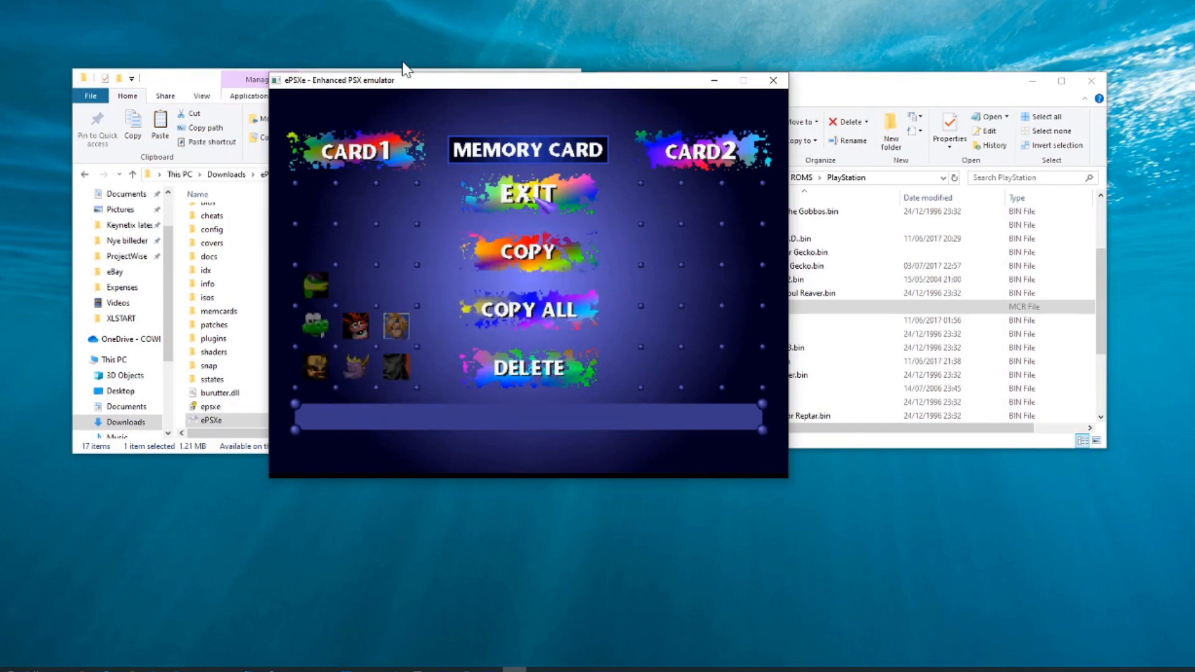
pyautogui.click(528, 193)
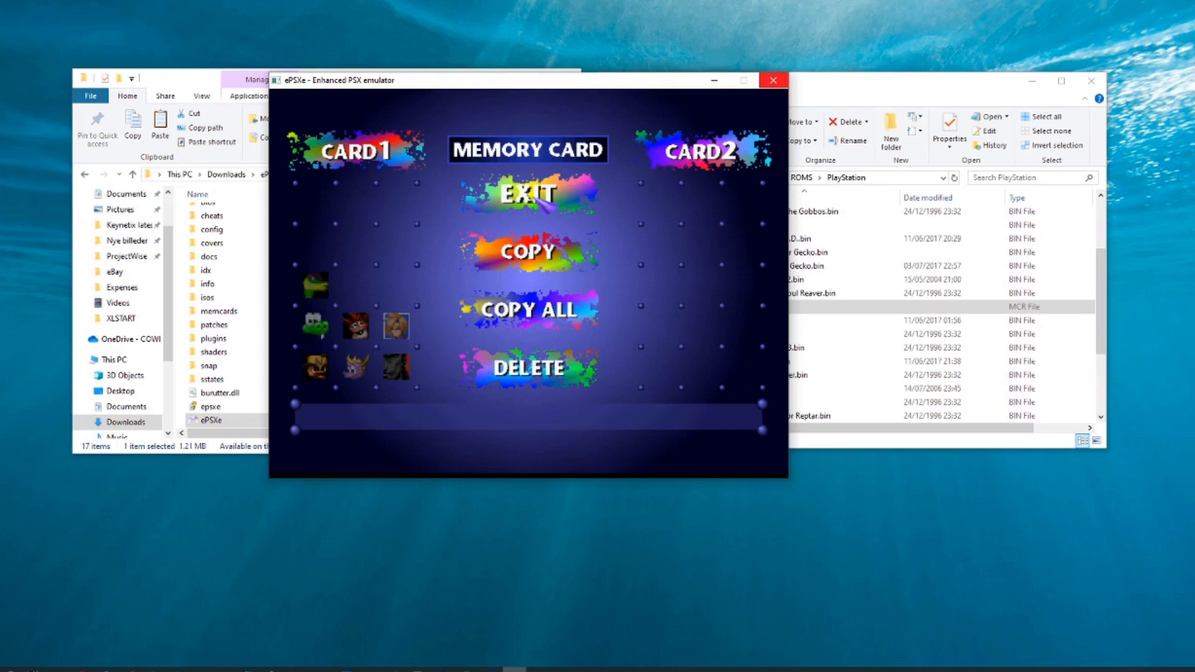
pyautogui.click(527, 193)
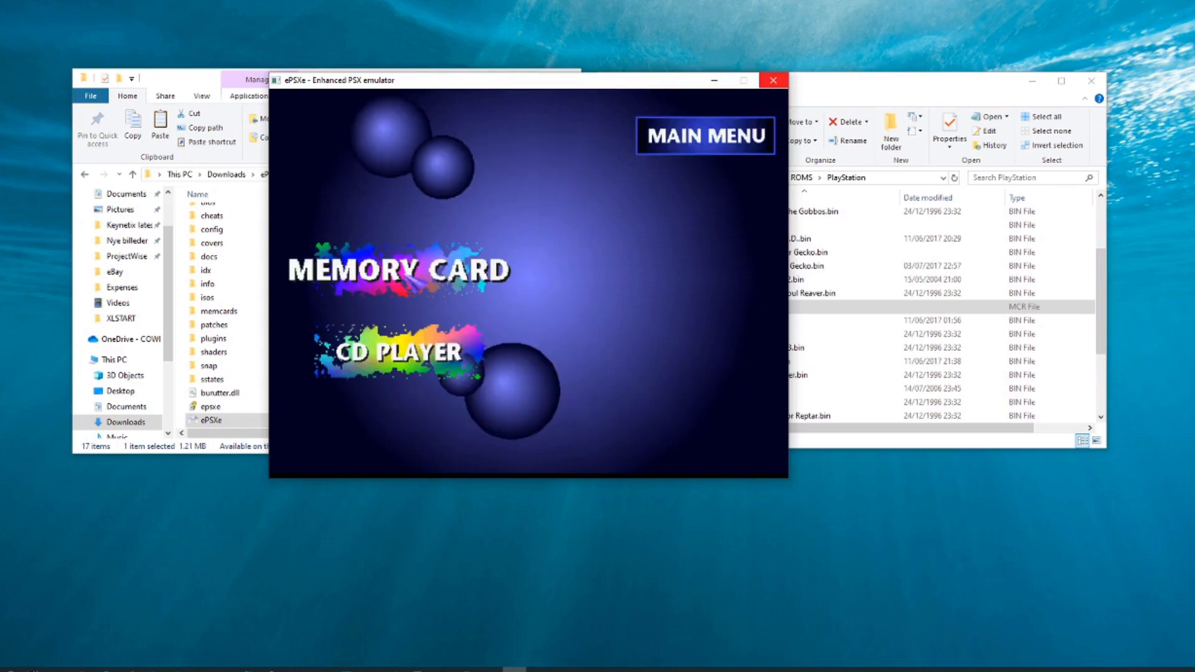
pyautogui.click(773, 80)
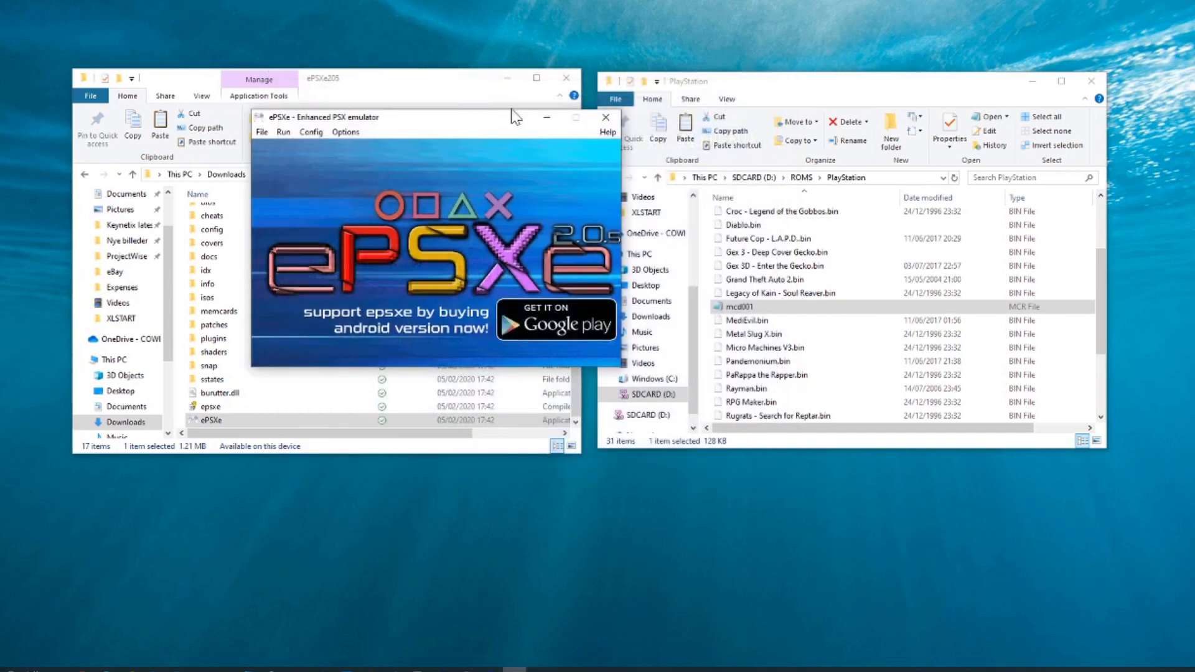
# - Close ePSXe and replace the SD card's mcd001 with the cleaned card from memcards
pyautogui.click(605, 117)
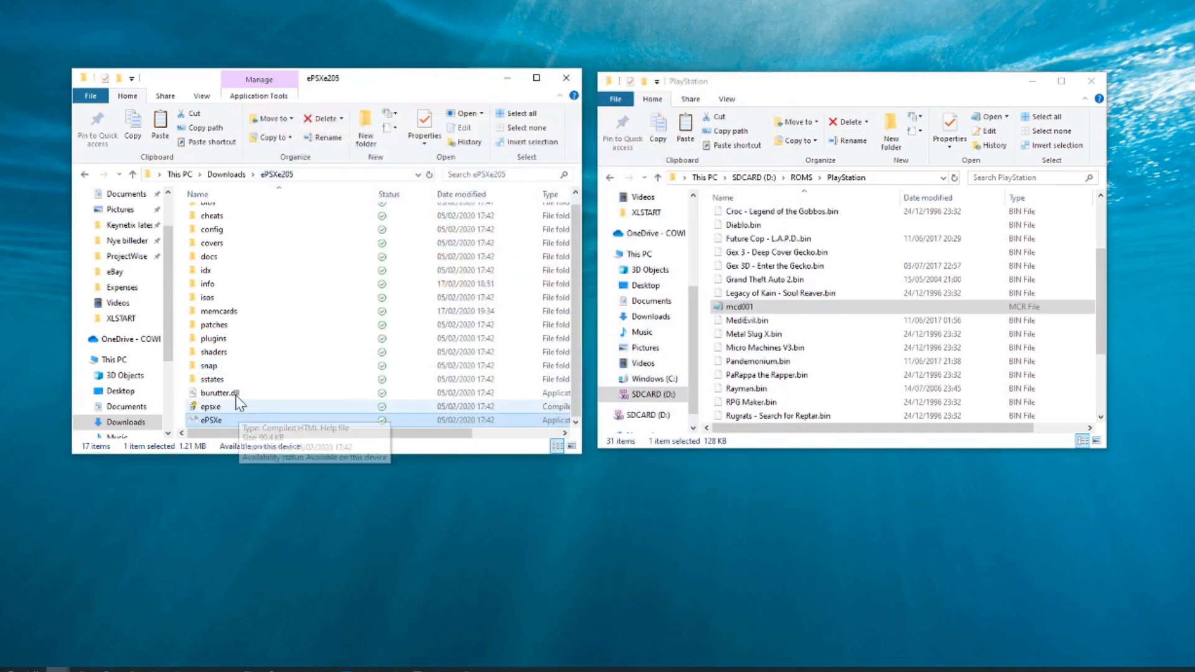
pyautogui.click(218, 311)
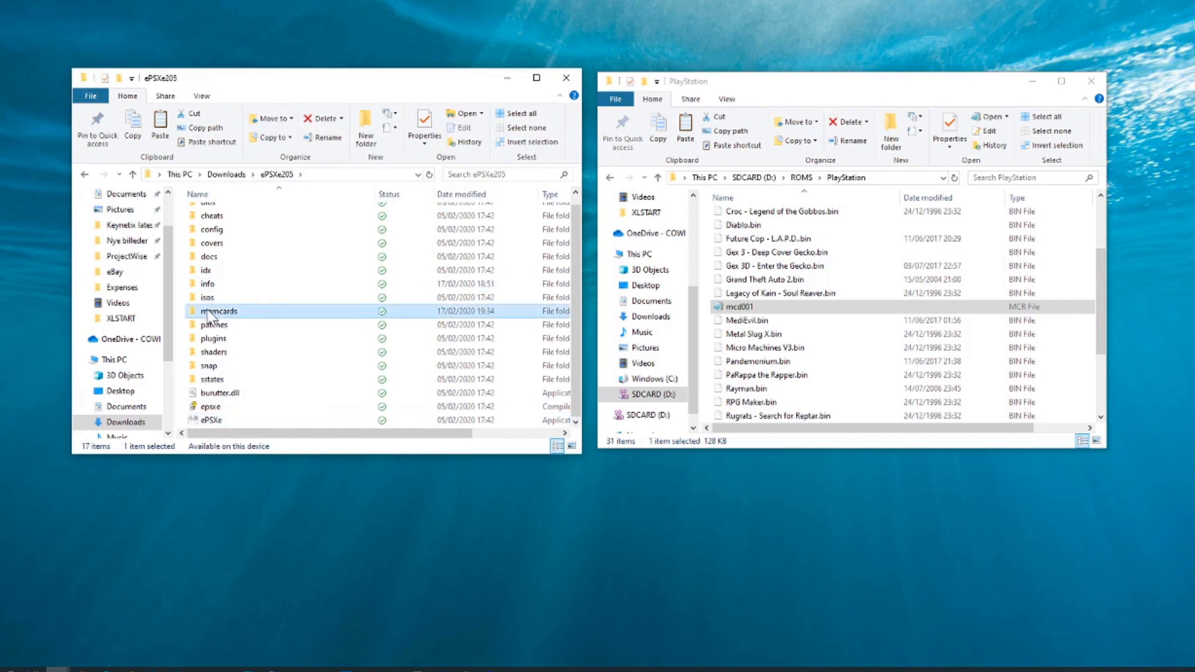
pyautogui.doubleClick(220, 311)
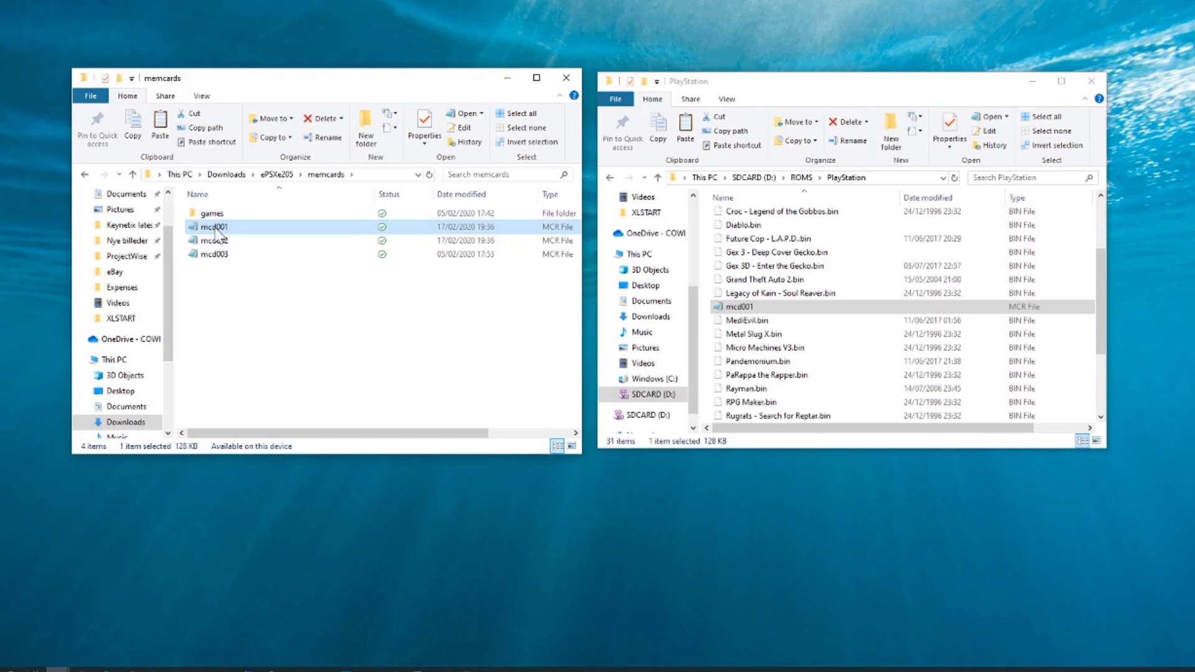
pyautogui.moveTo(1059, 342)
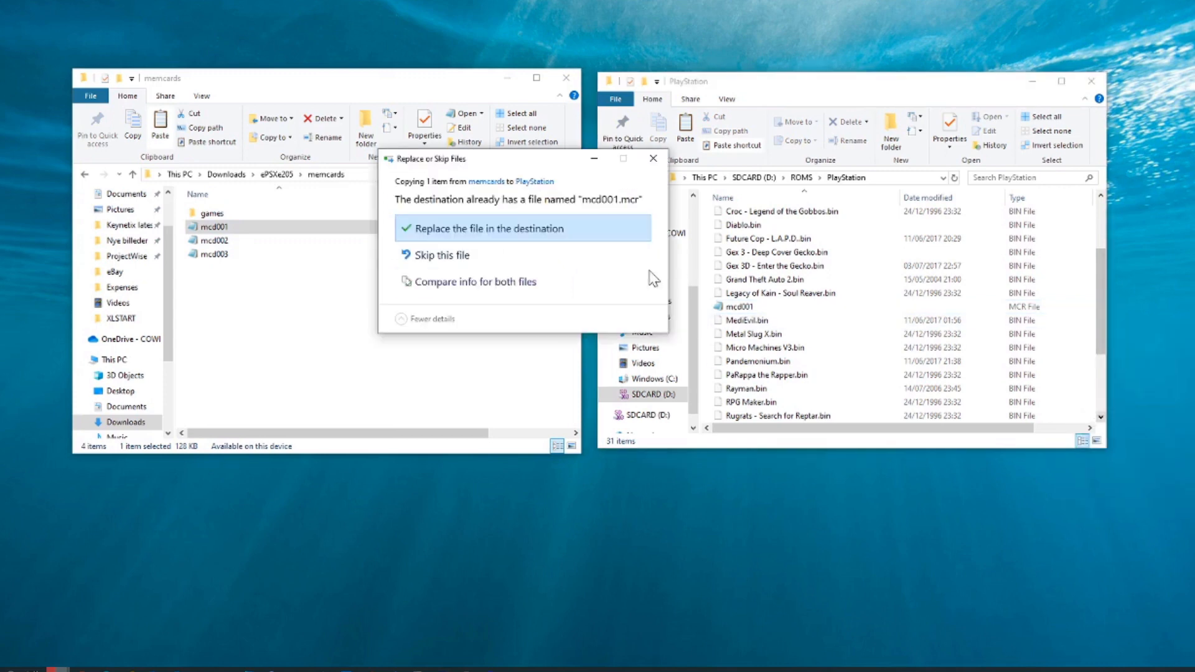
pyautogui.click(488, 227)
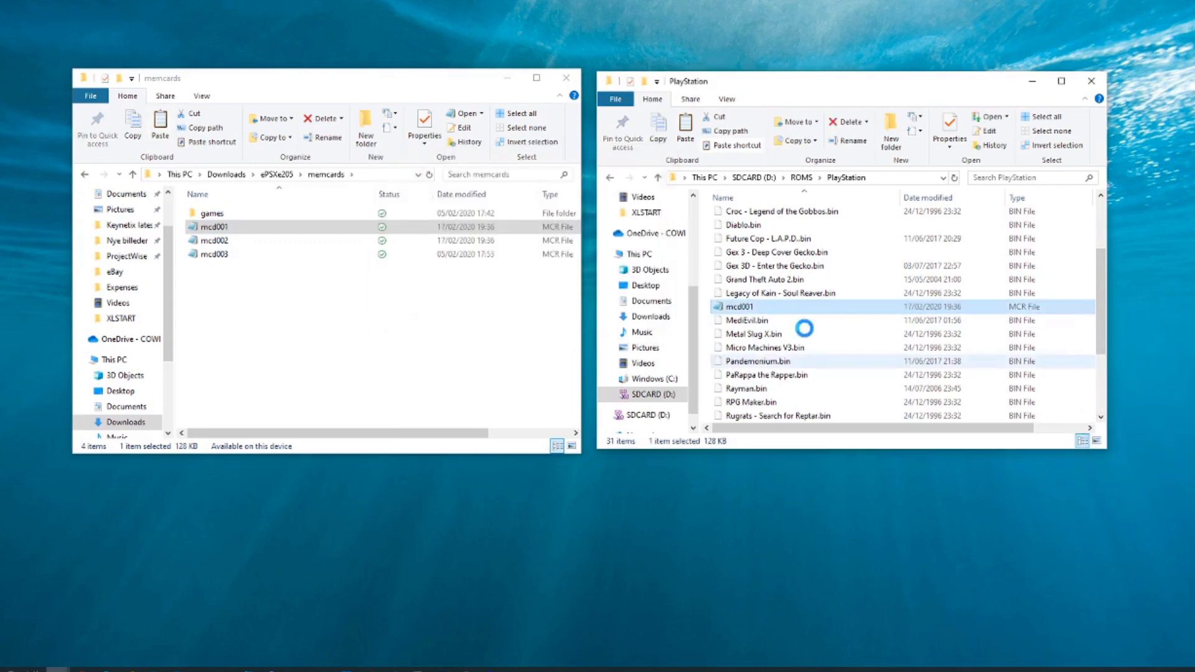
pyautogui.moveTo(750, 296)
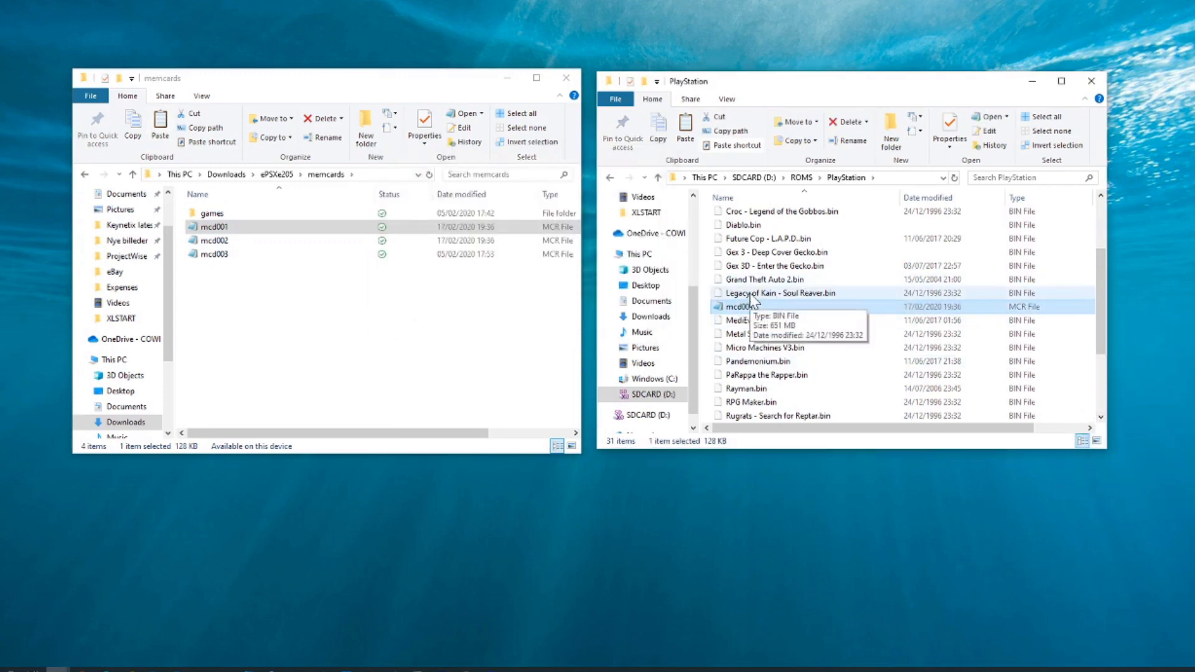
pyautogui.moveTo(648, 275)
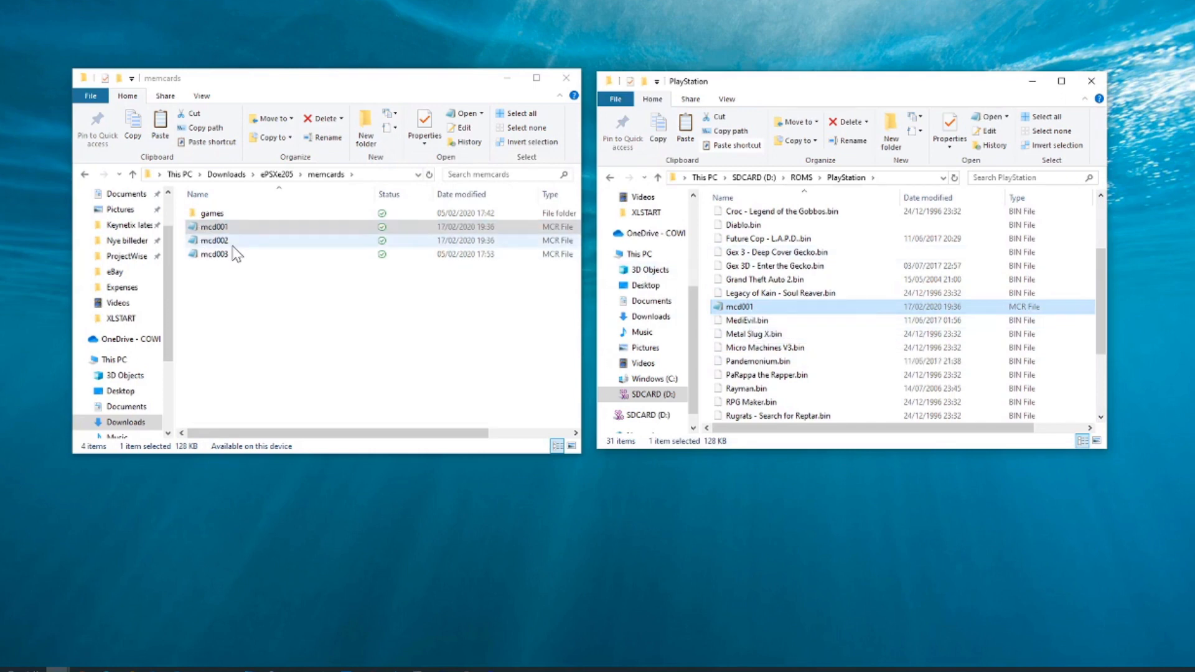
# - Reopen the memcards folder from ePSXe205, then close that Explorer window
pyautogui.click(276, 173)
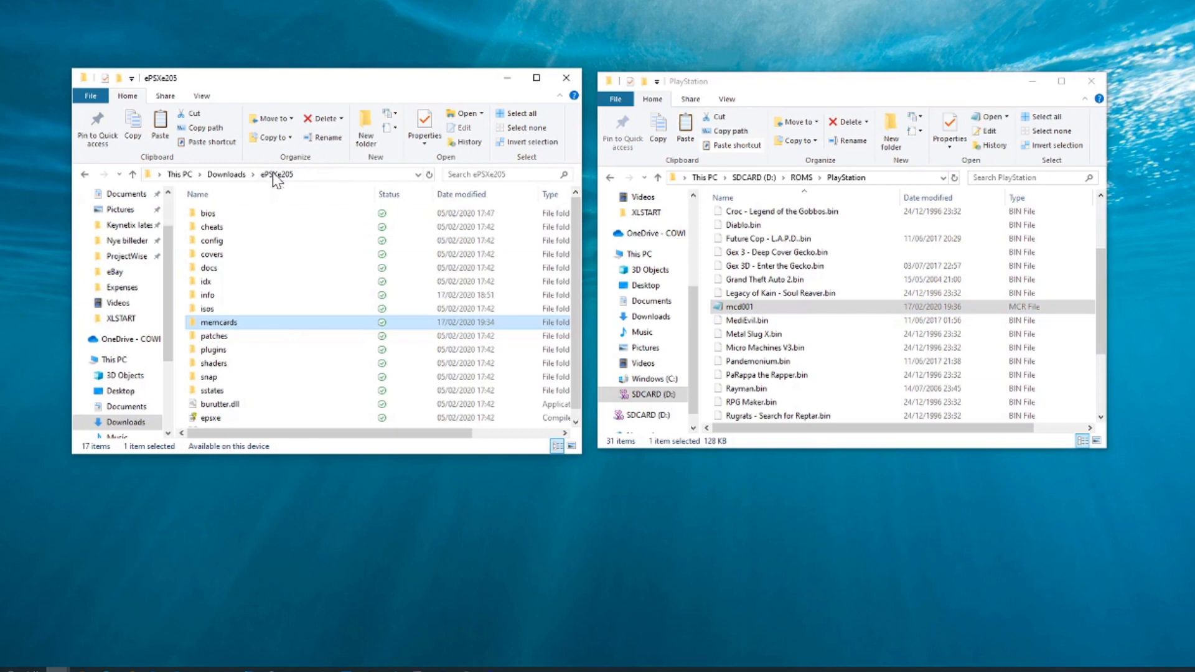
pyautogui.moveTo(259, 331)
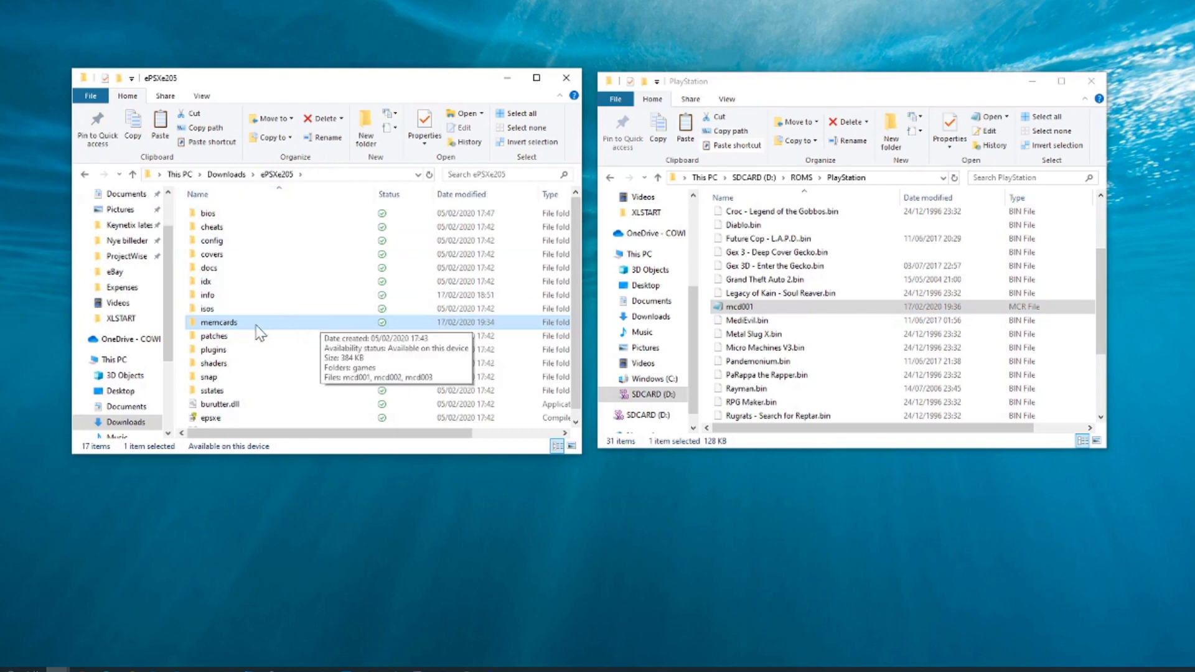
pyautogui.doubleClick(219, 322)
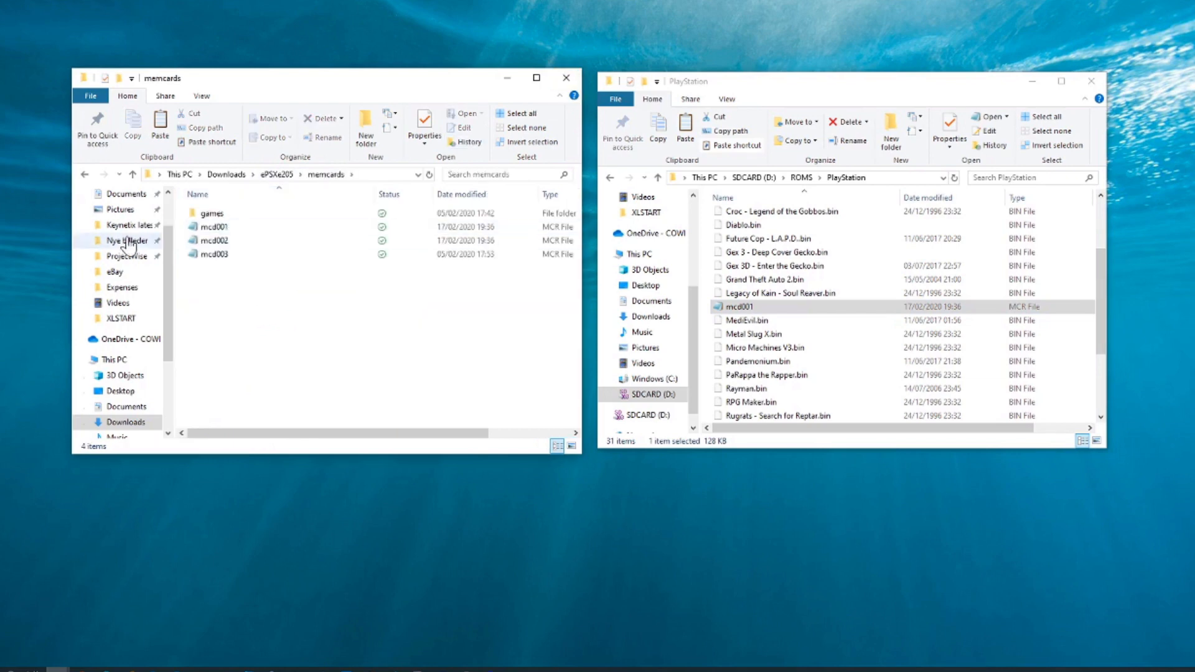
pyautogui.moveTo(567, 77)
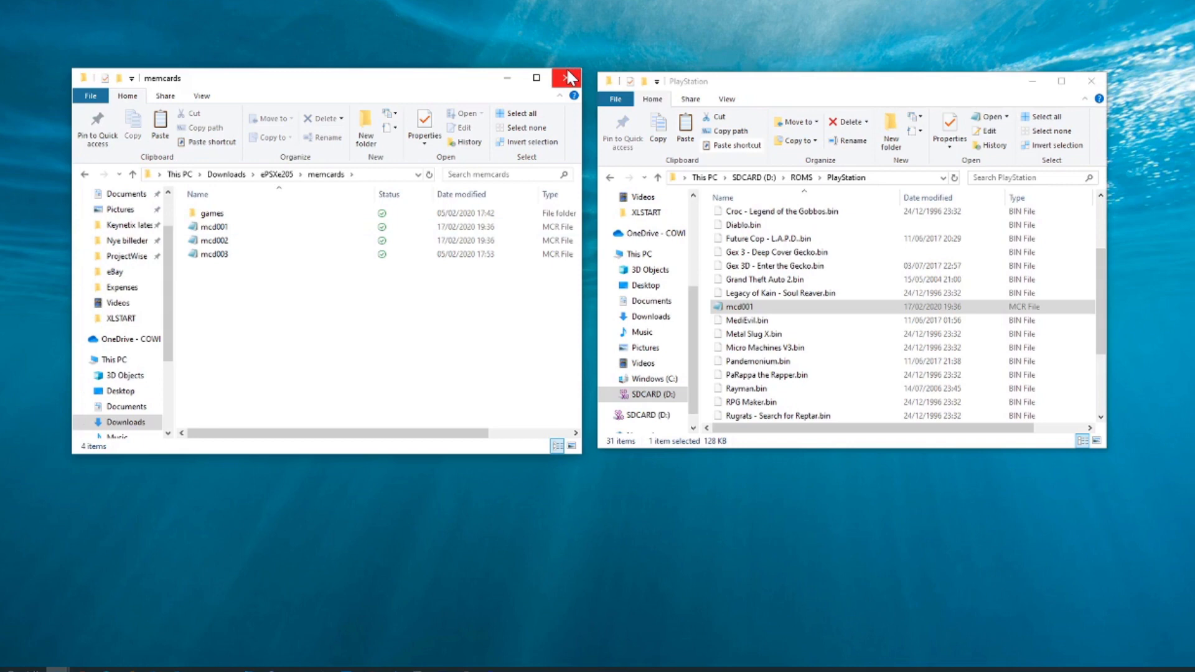
pyautogui.click(567, 78)
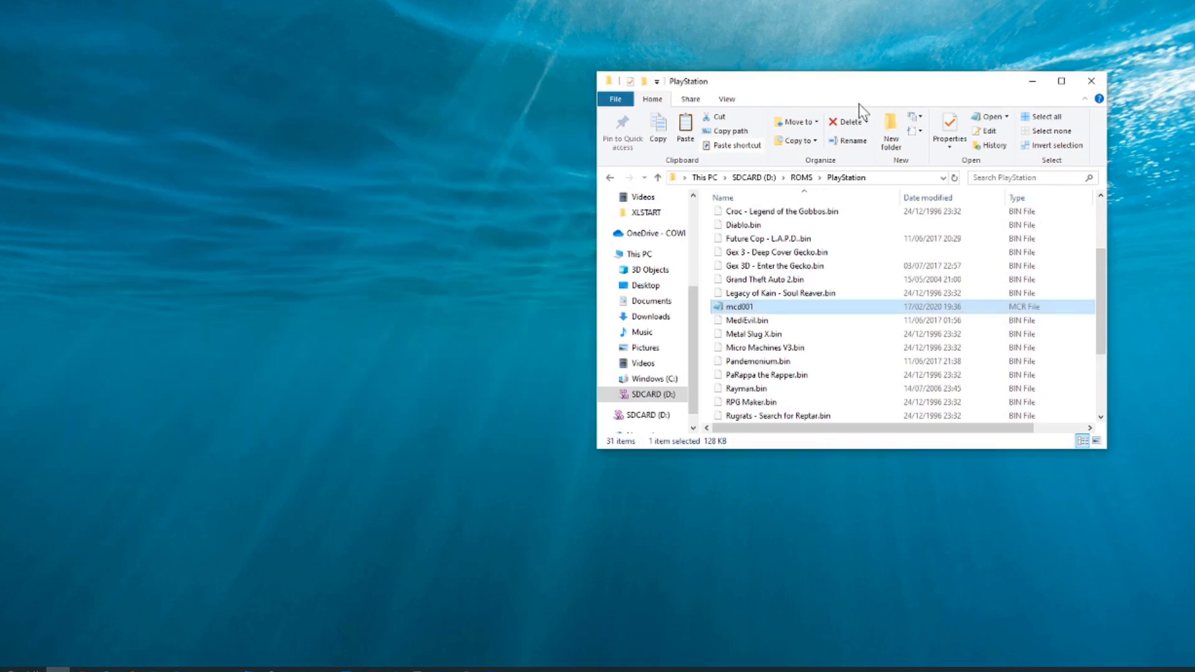